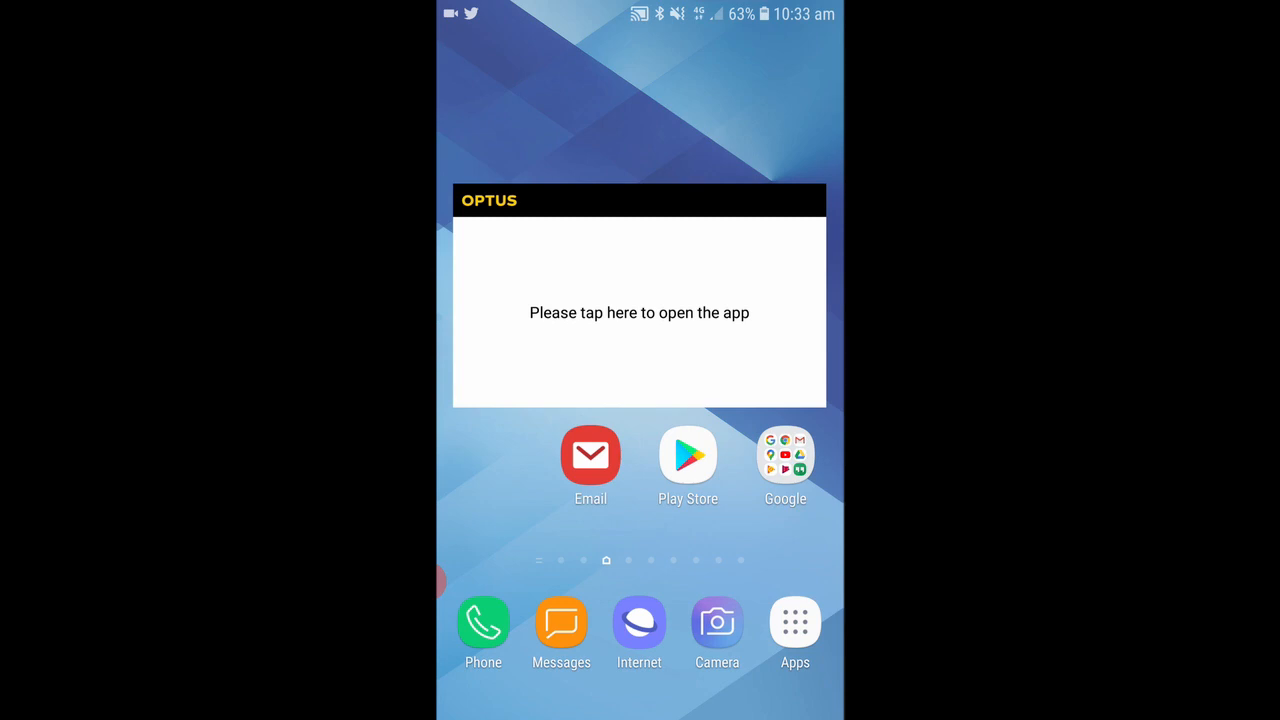
- Launch Chrome from the Android home screen
left_click(784, 452)
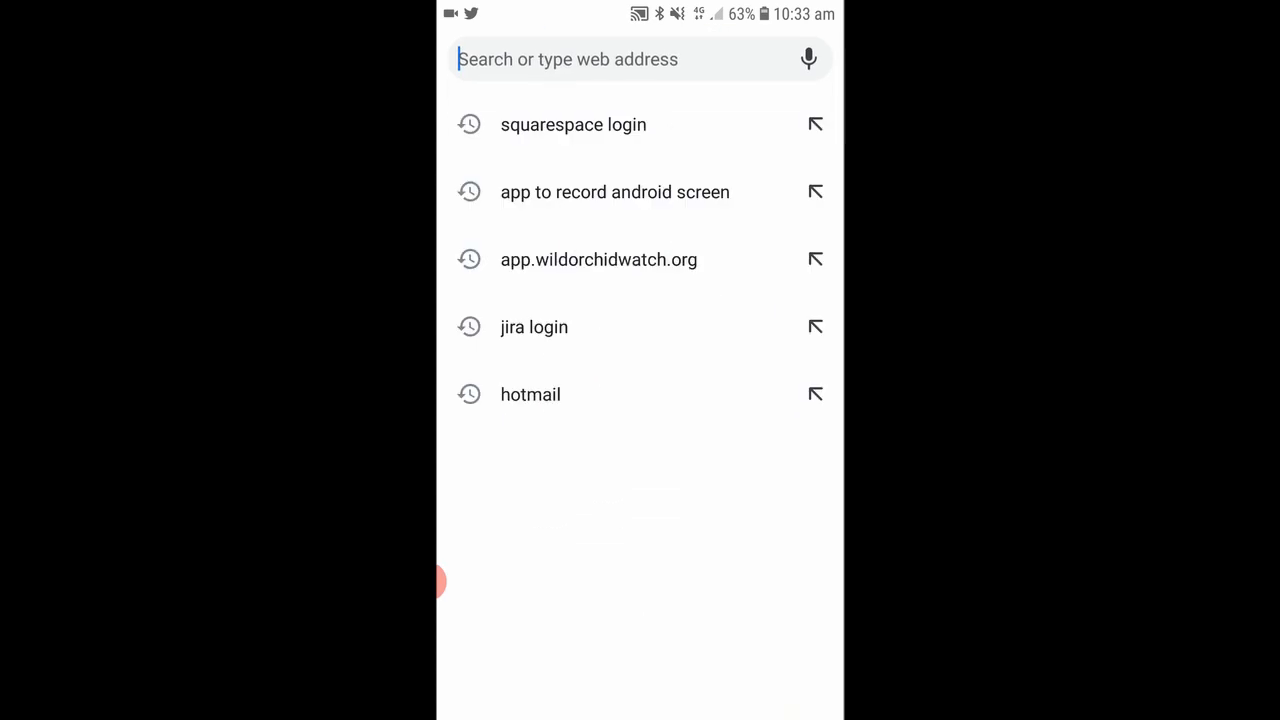
- Enter 'app.wild', accept the app.wildorchidwatch.org suggestion and load the site
left_click(640, 60)
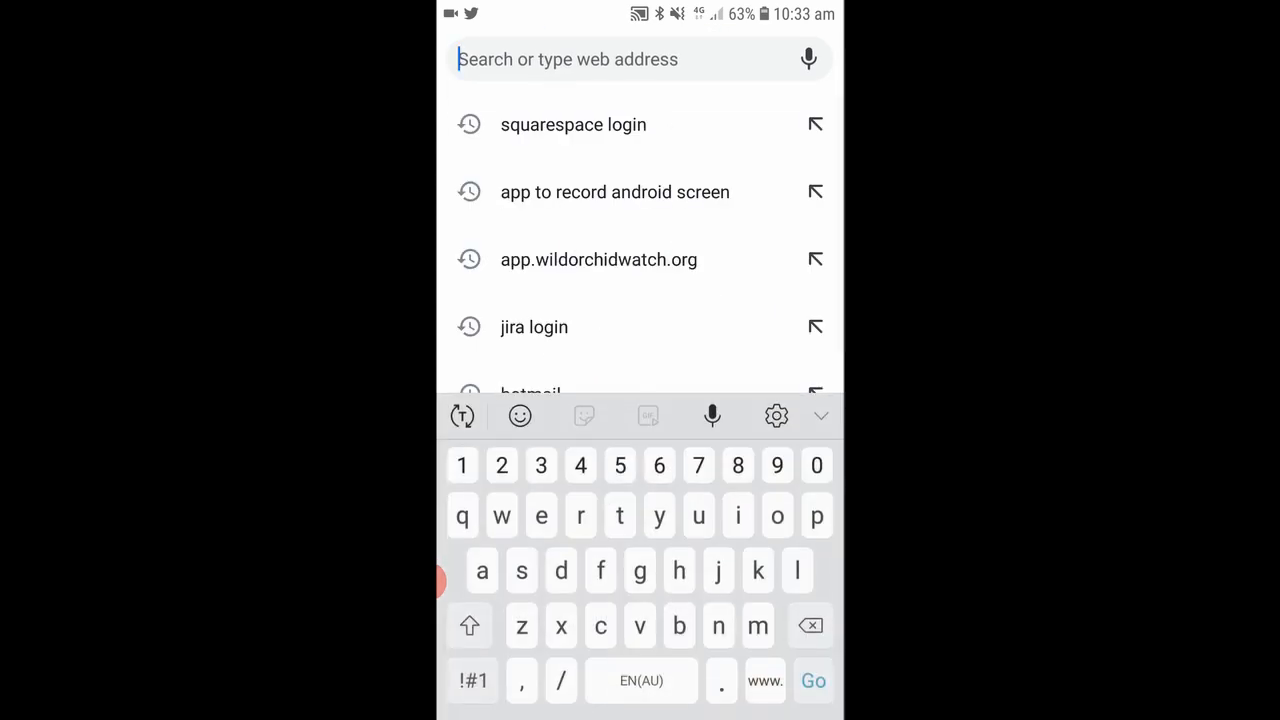
left_click(598, 260)
type("app.wi")
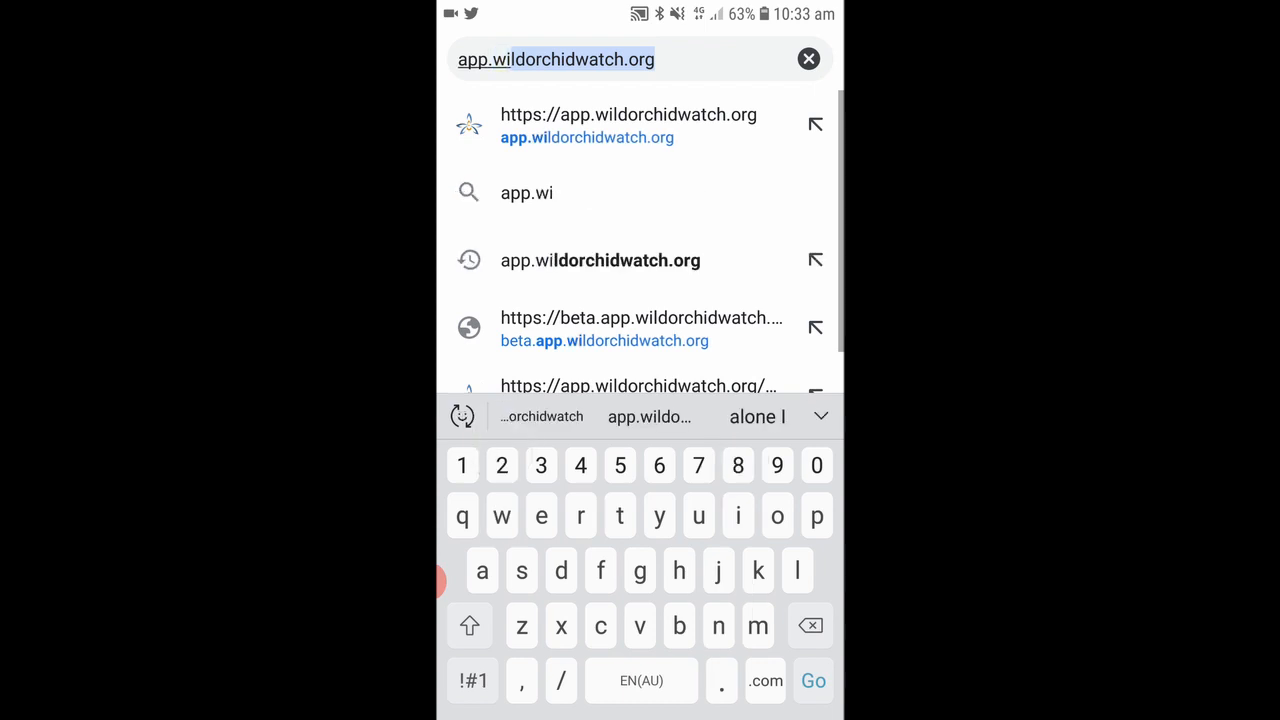
left_click(560, 570)
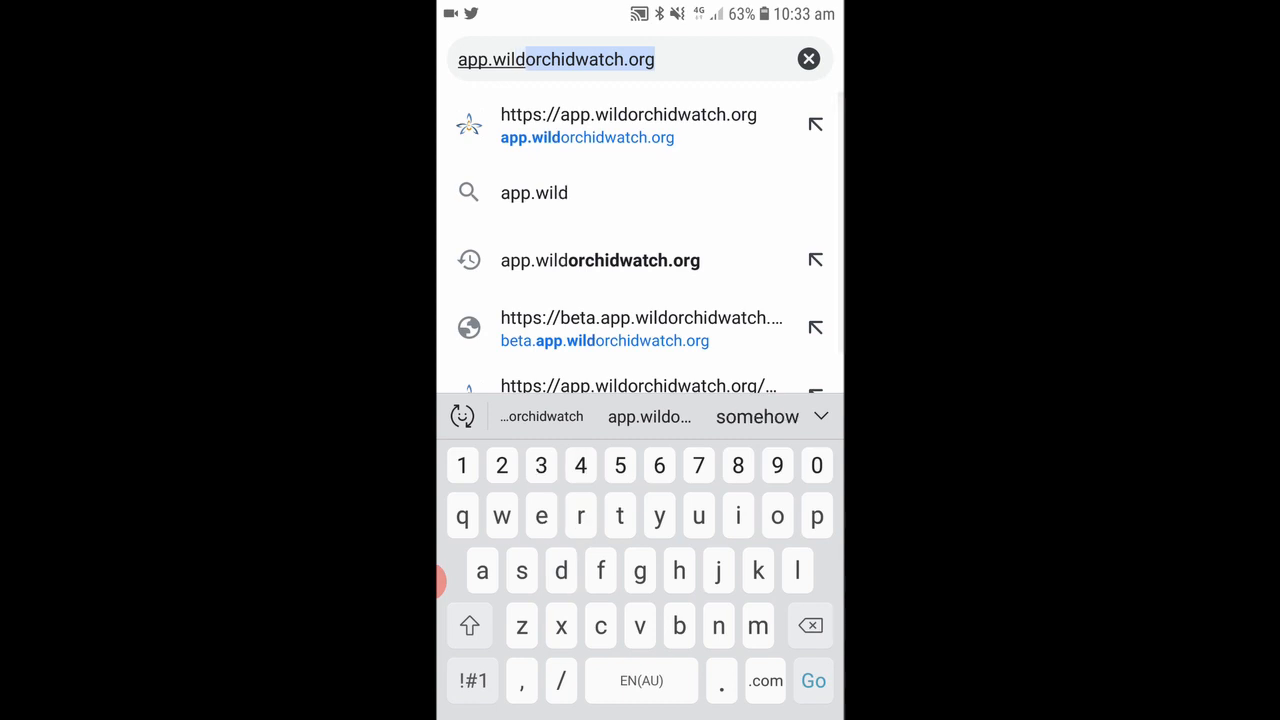
left_click(812, 680)
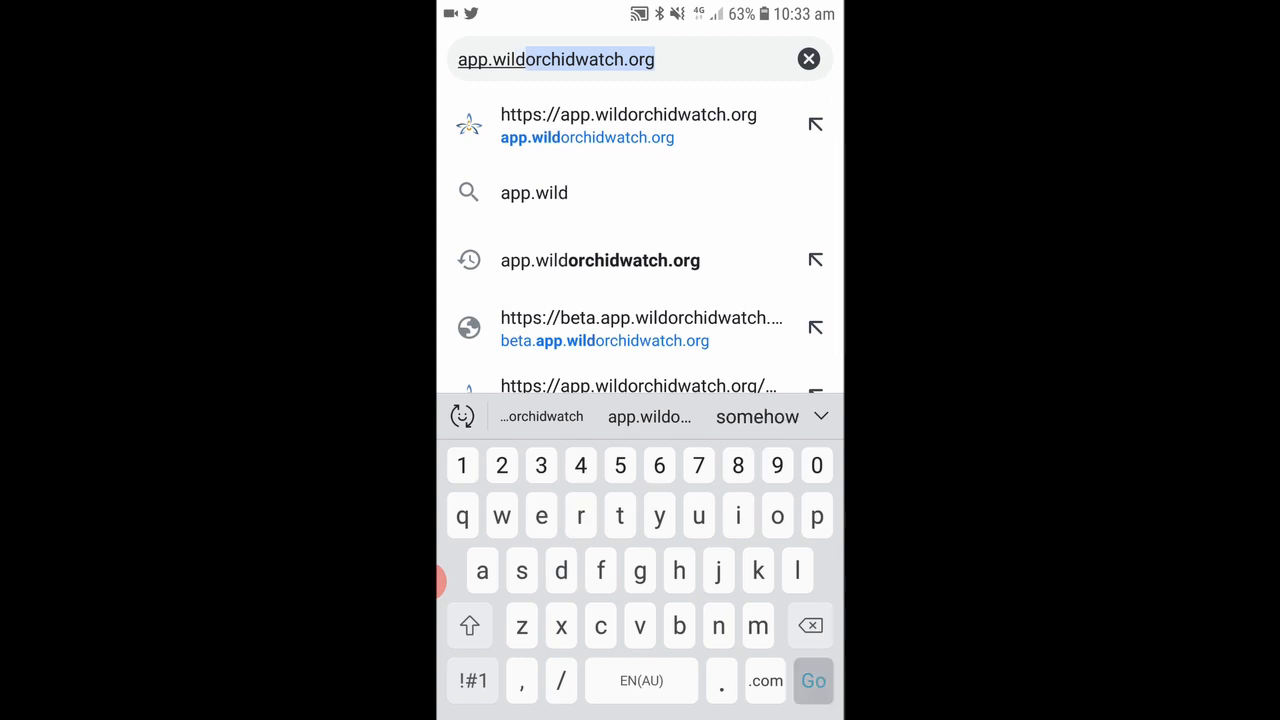
left_click(628, 114)
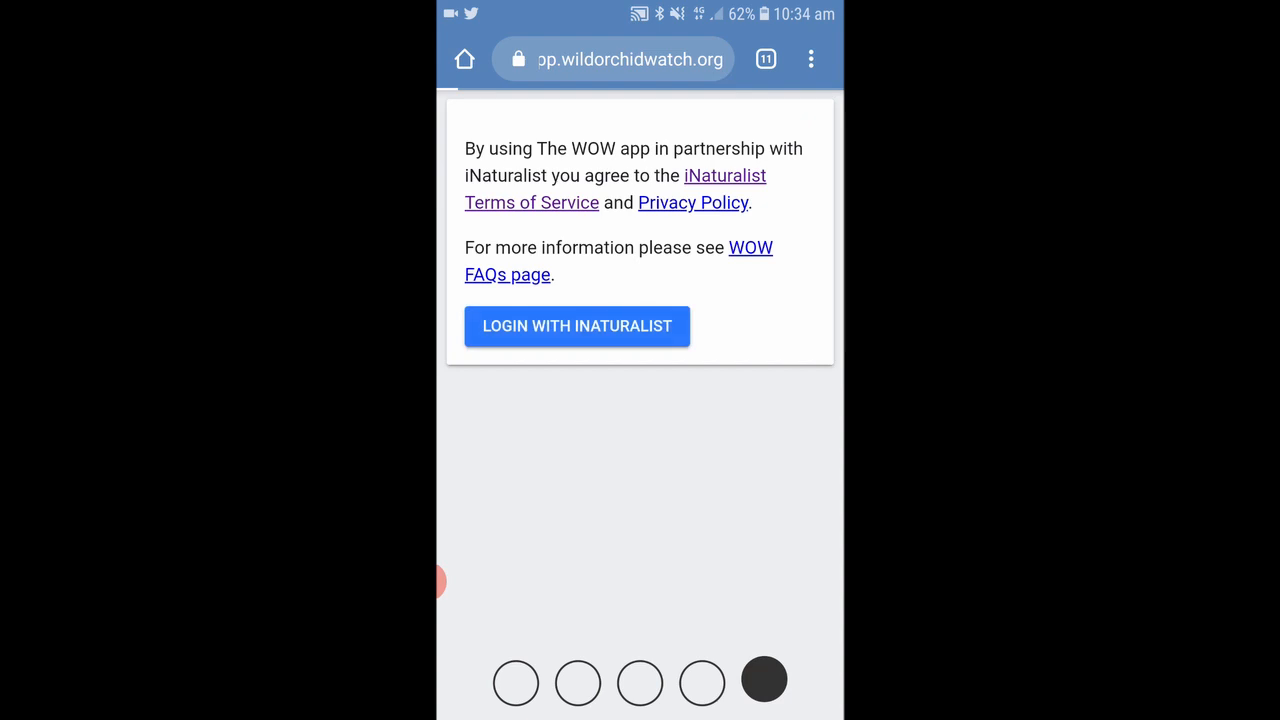
- Log in with iNaturalist using the prefilled sign-in details
left_click(576, 326)
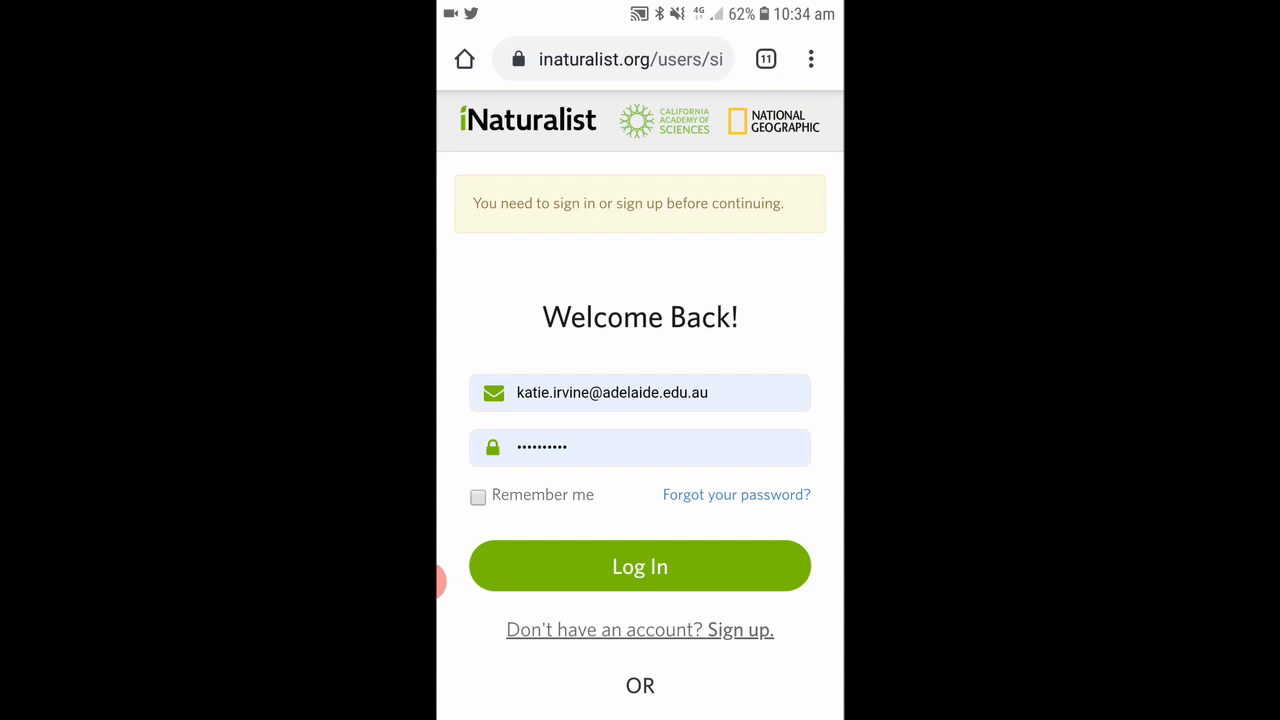
scroll("down", 3)
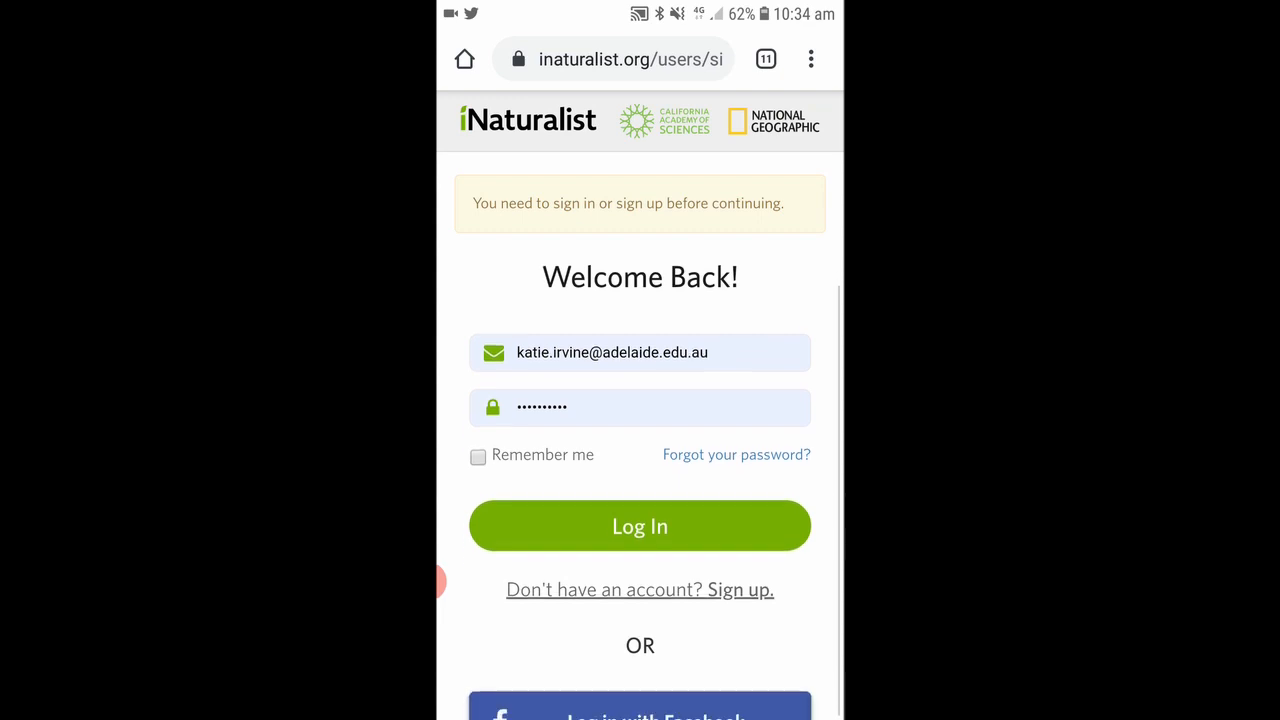
scroll("down", 3)
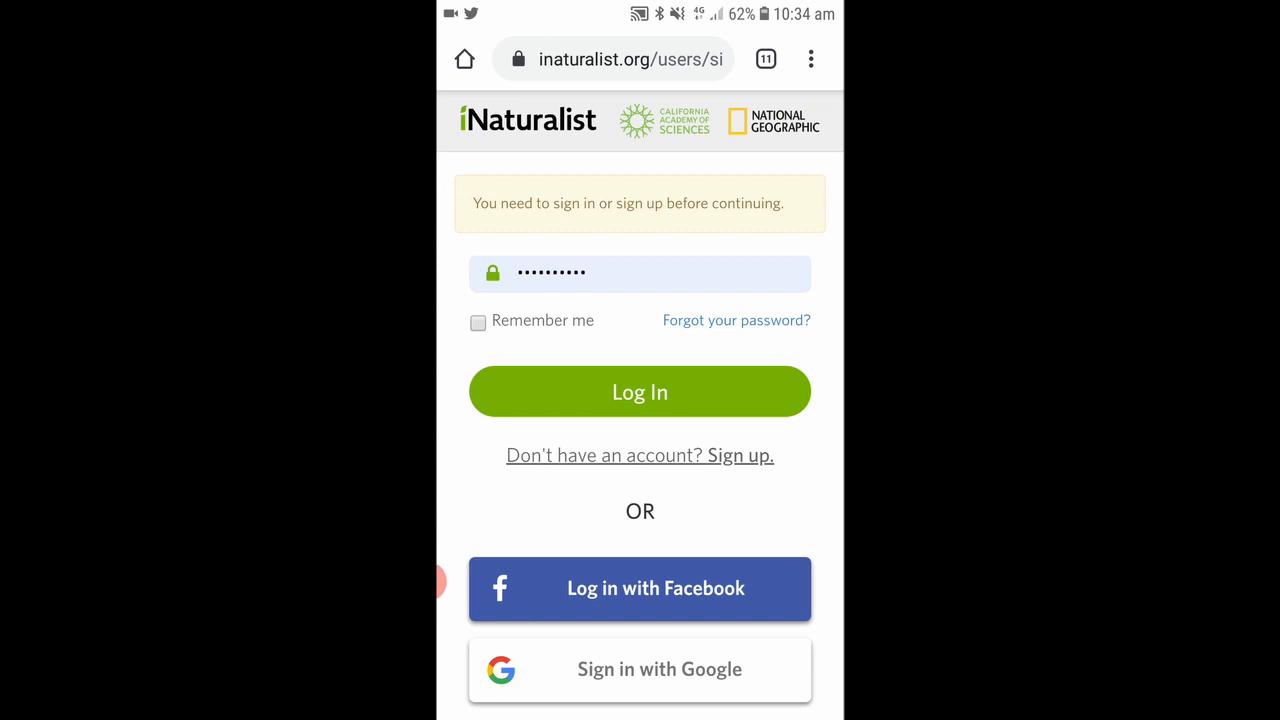
scroll("up", 3)
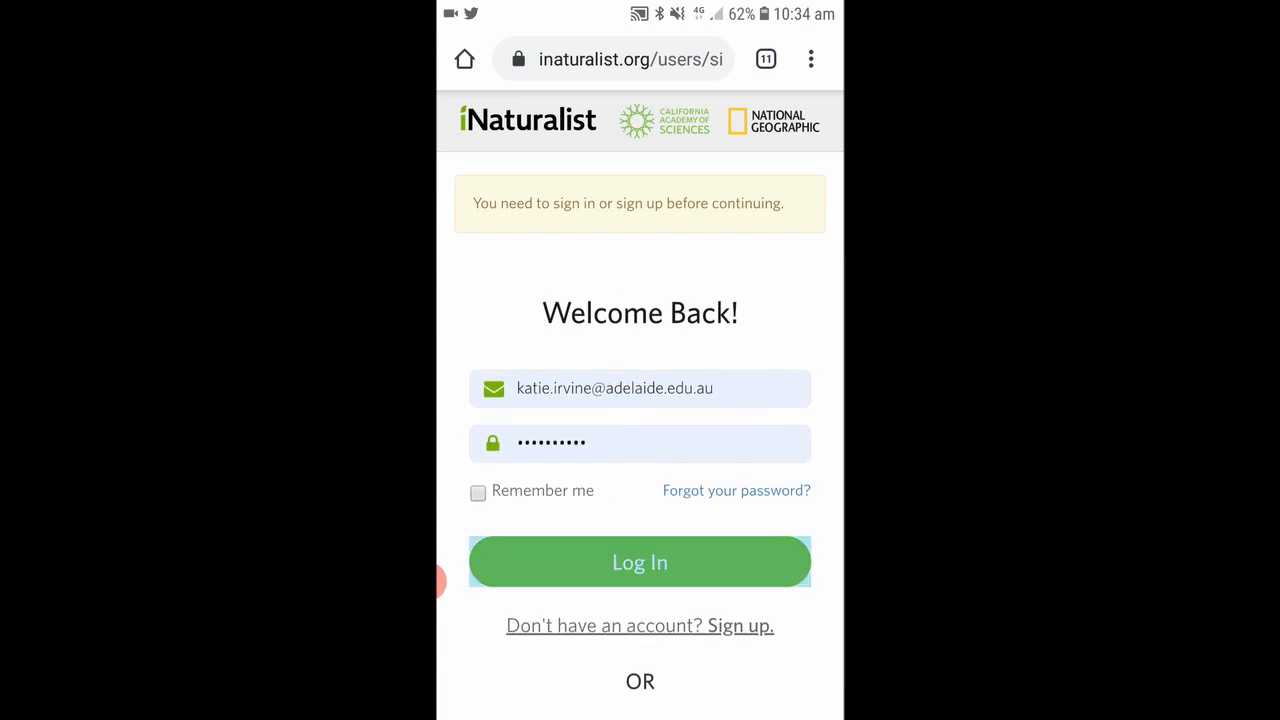
left_click(640, 560)
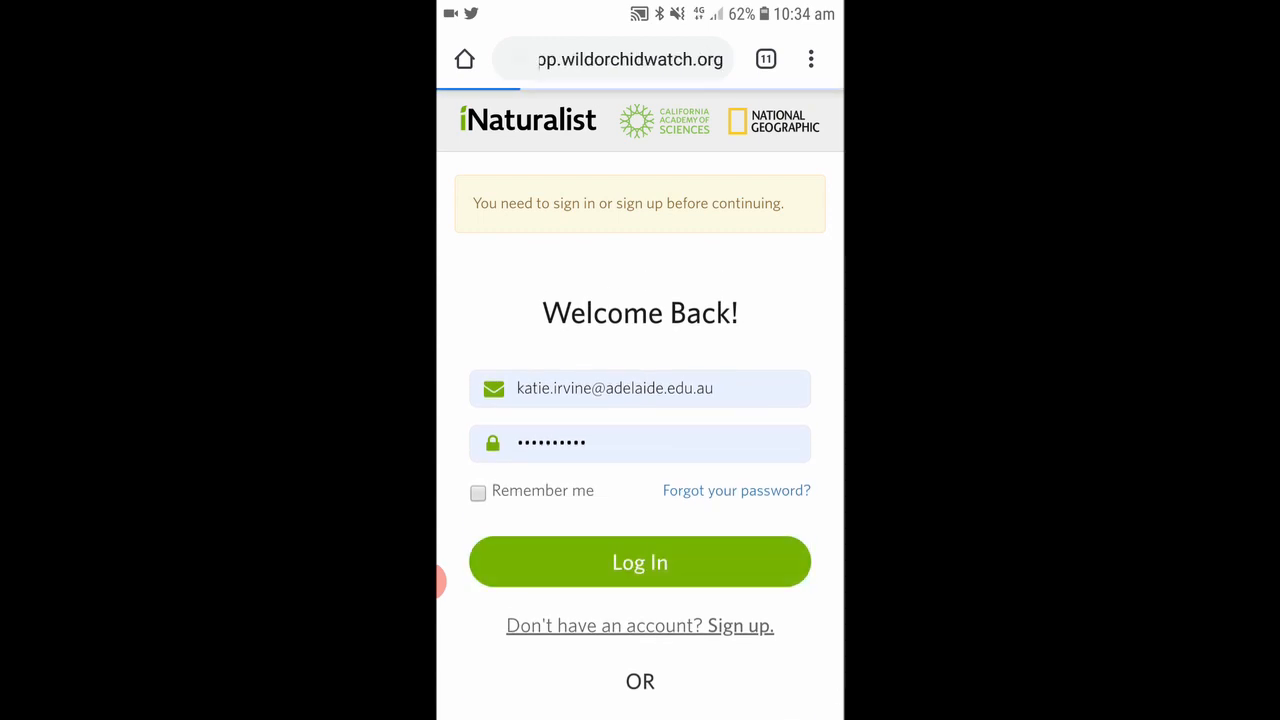
- Let the redirect finish onto the empty My Observations screen
left_click(640, 560)
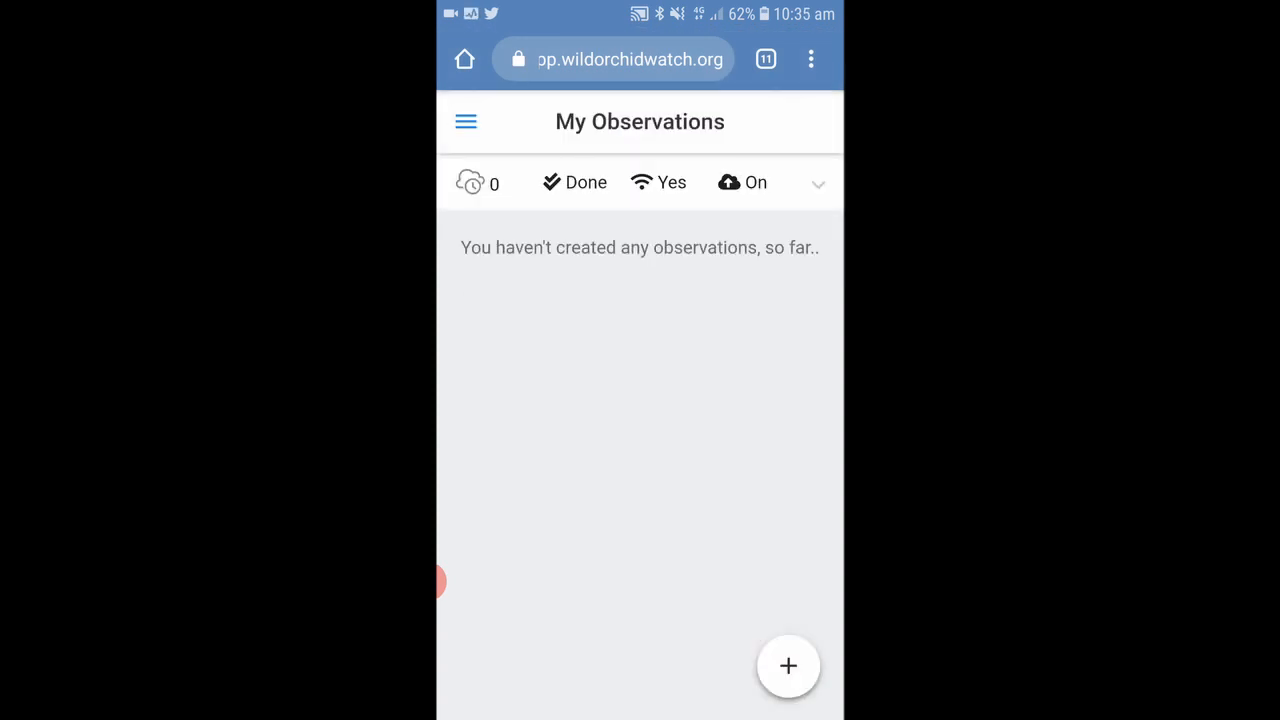
left_click(572, 182)
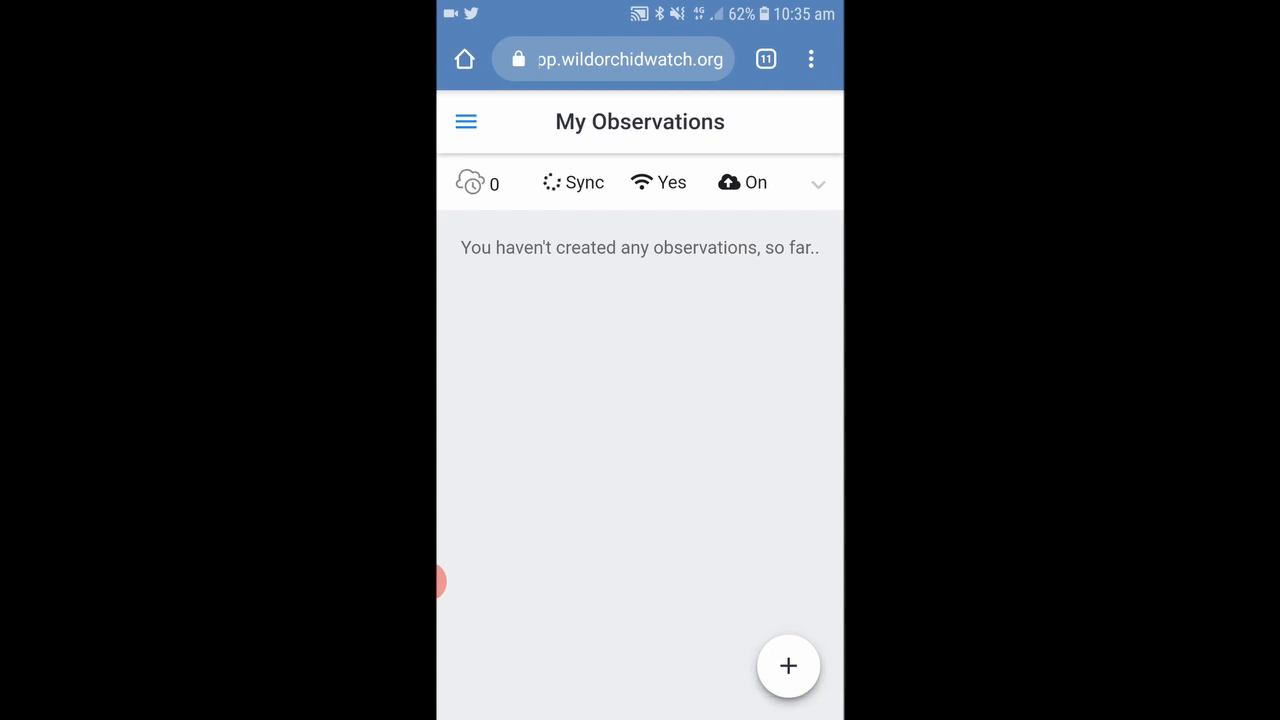
- Create a new observation and browse its form down to the Enable detailed mode switch
left_click(788, 666)
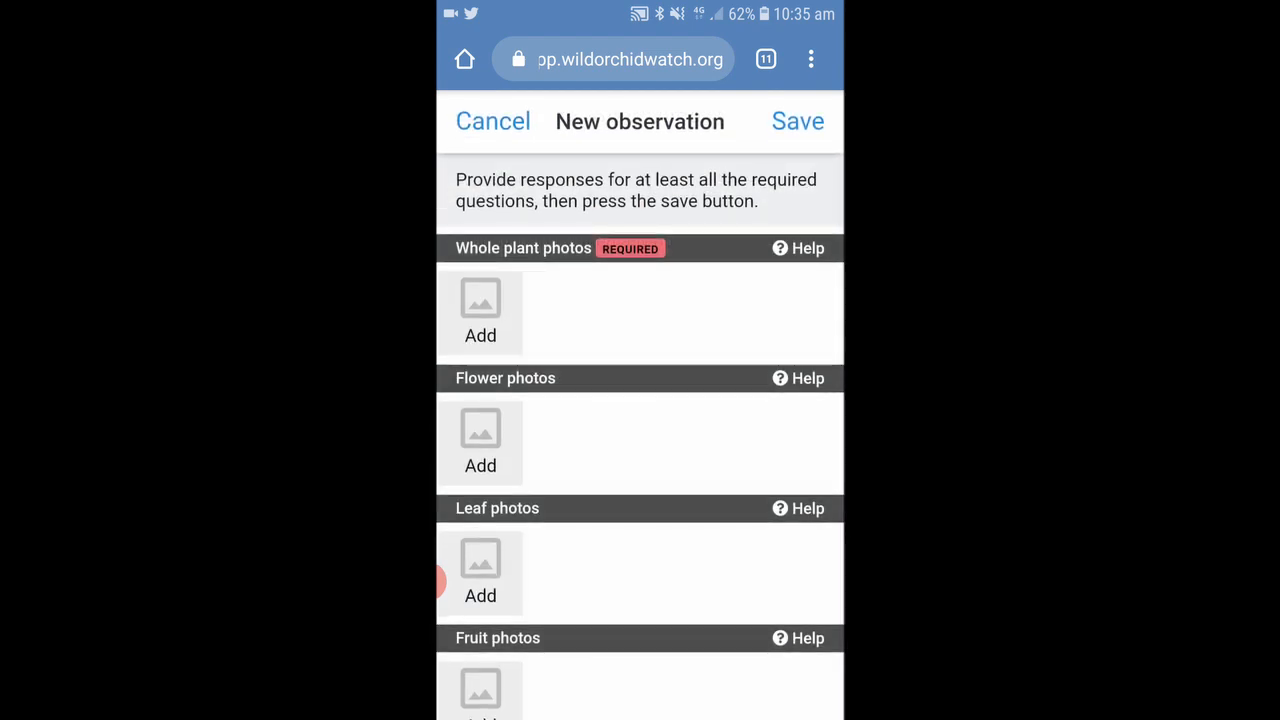
scroll("down", 3)
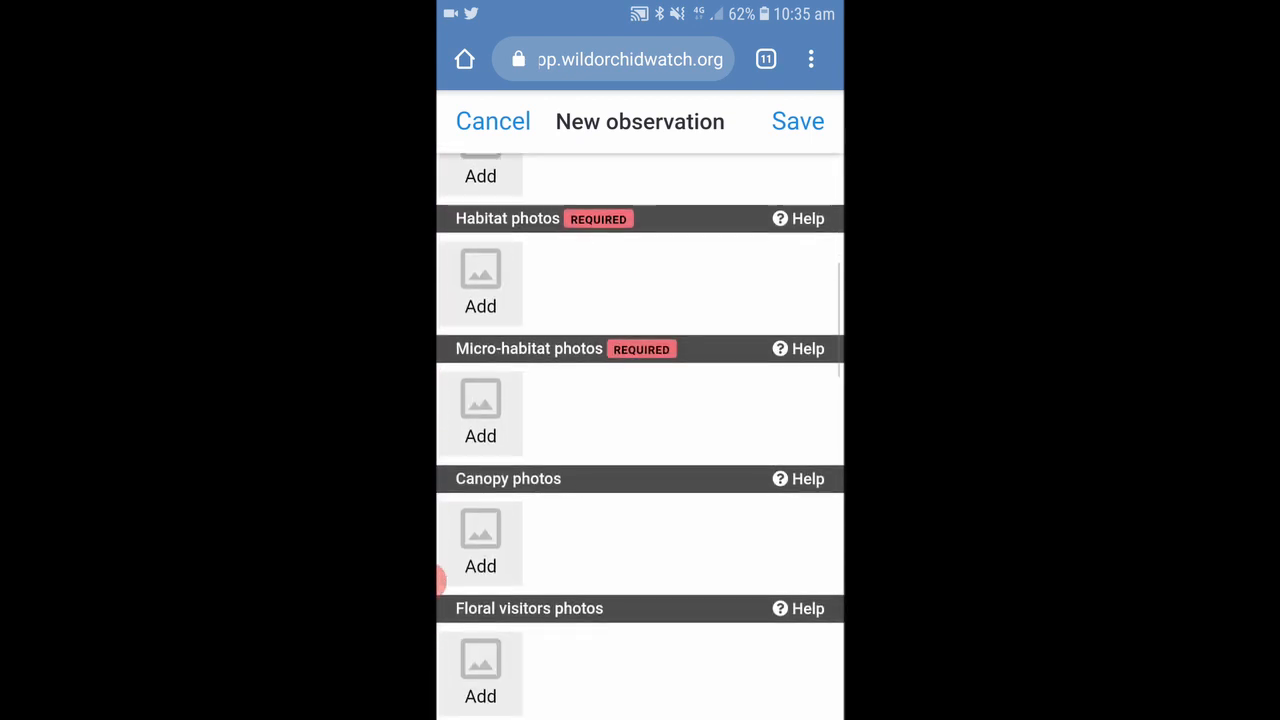
scroll("down", 3)
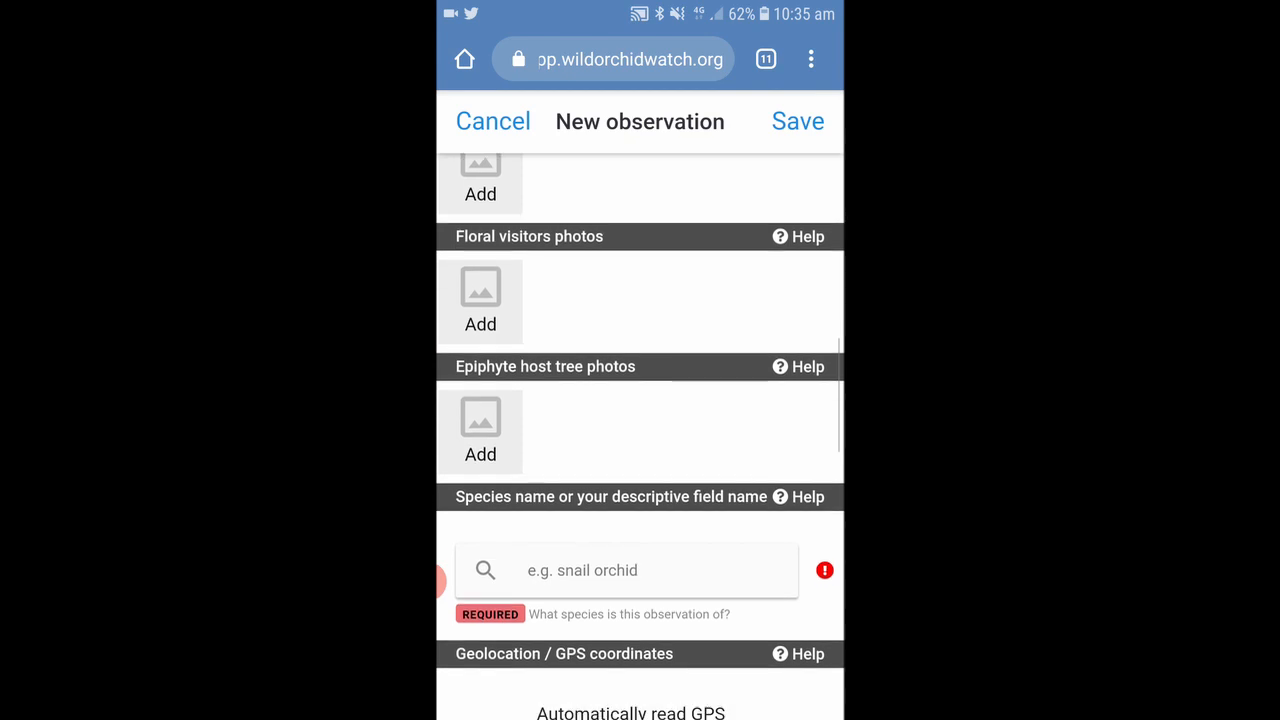
scroll("down", 3)
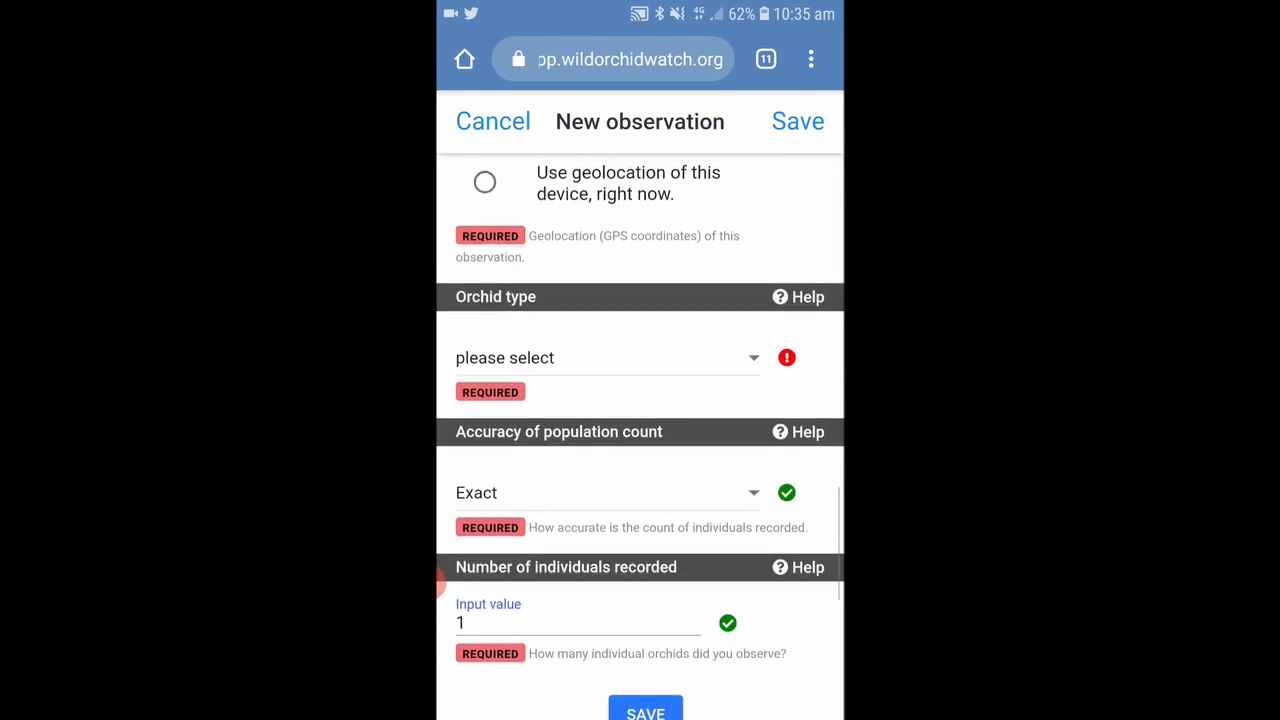
scroll("down", 3)
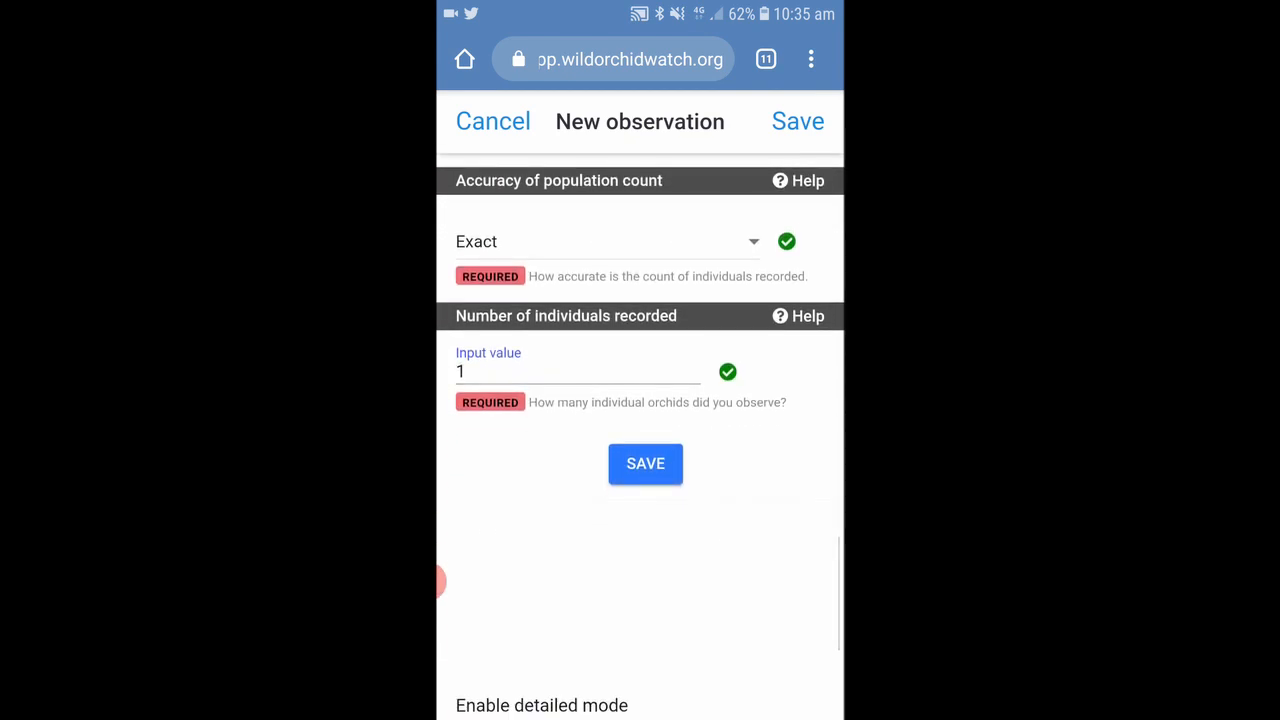
scroll("down", 3)
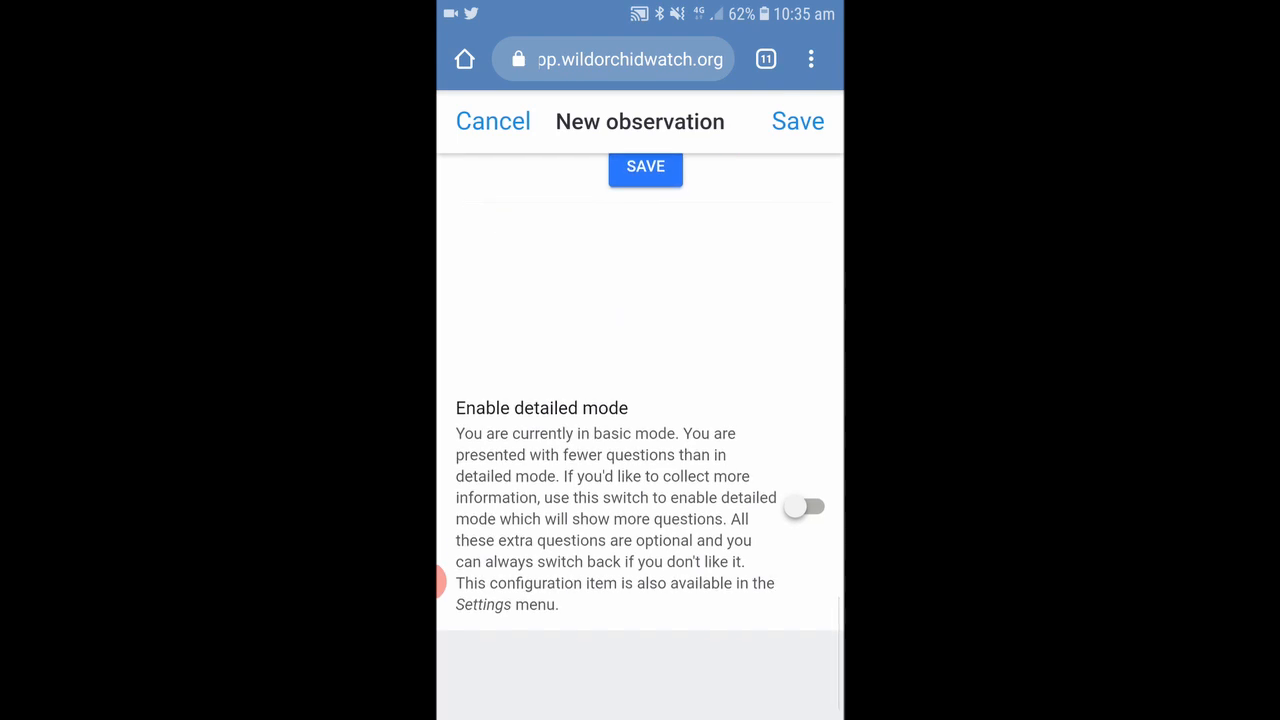
scroll("up", 3)
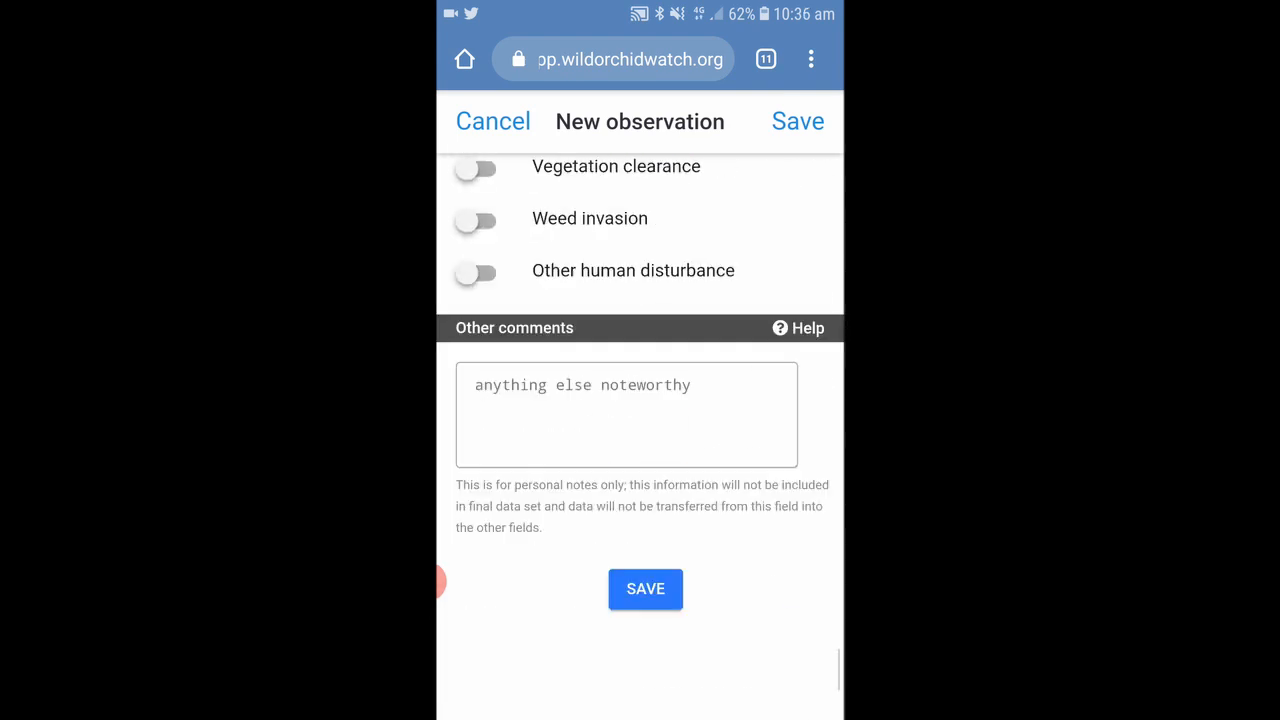
scroll("up", 3)
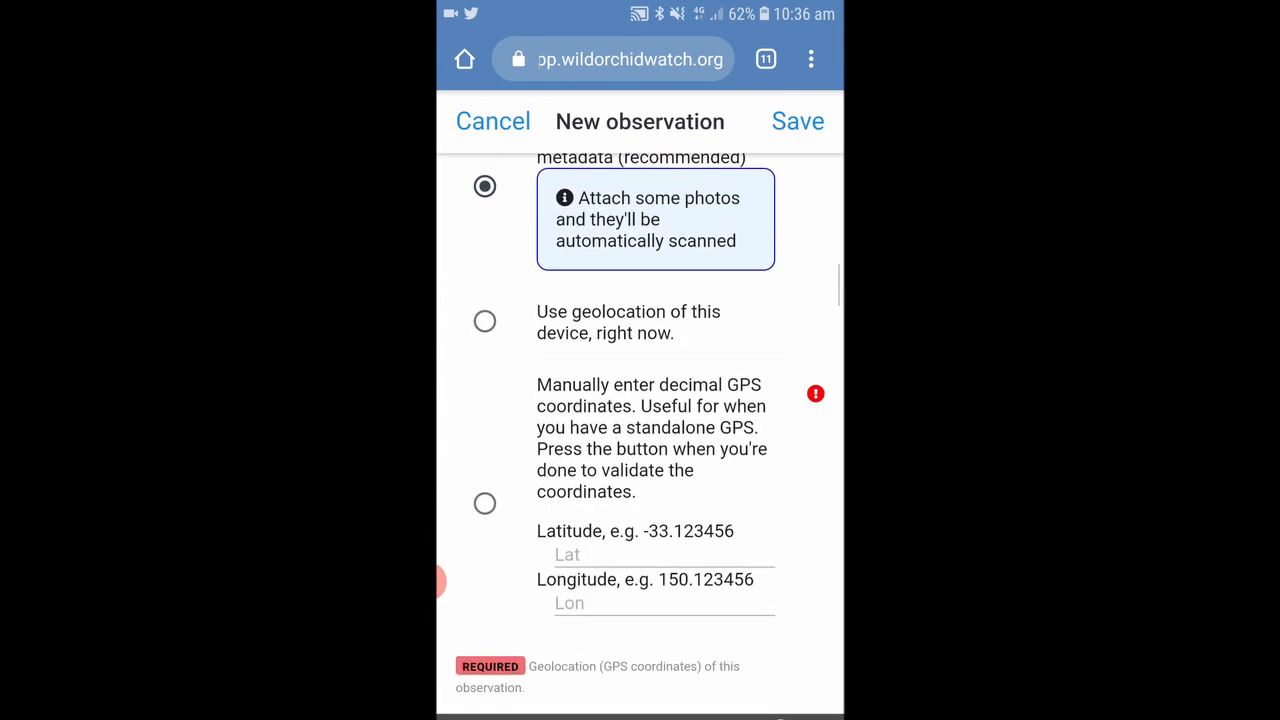
scroll("down", 3)
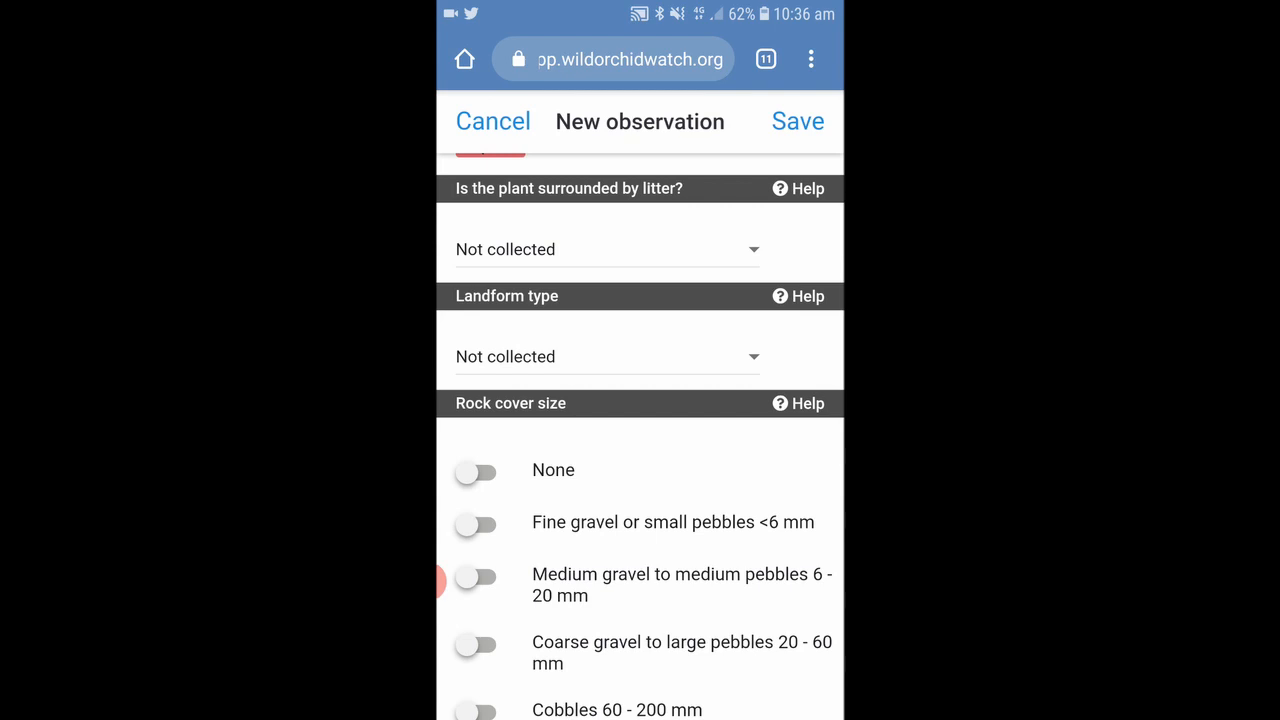
scroll("down", 3)
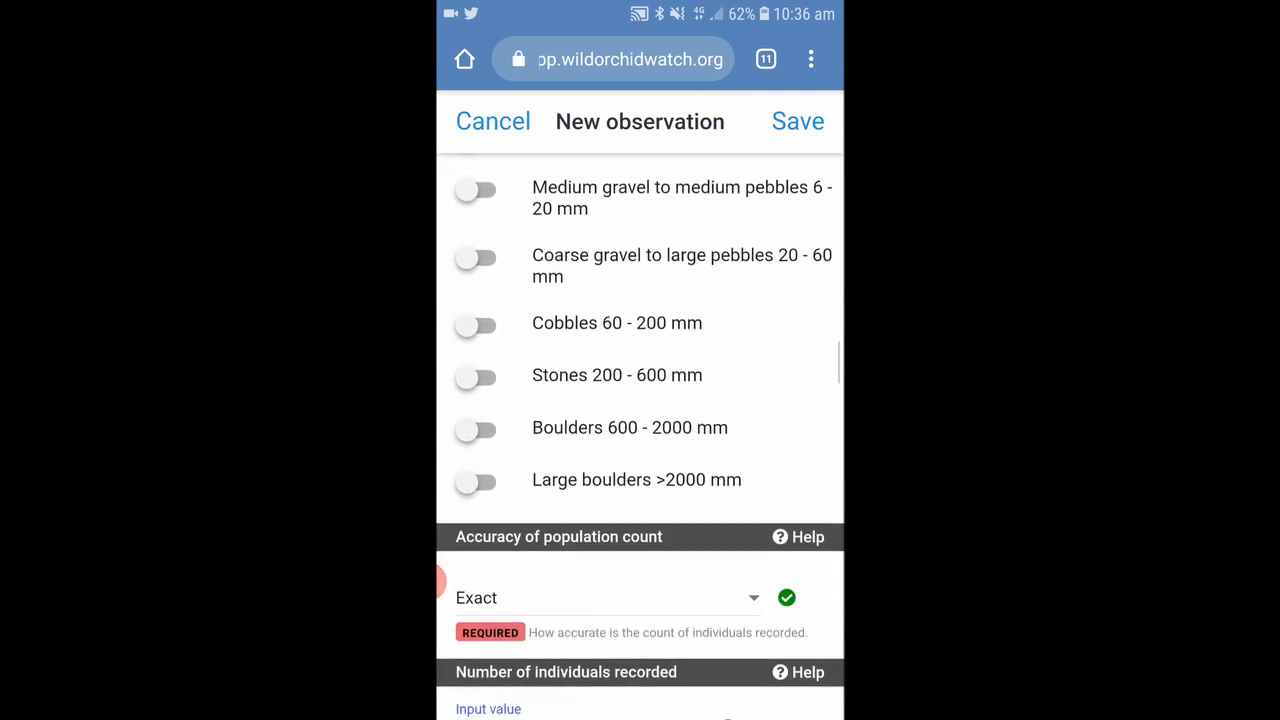
scroll("down", 3)
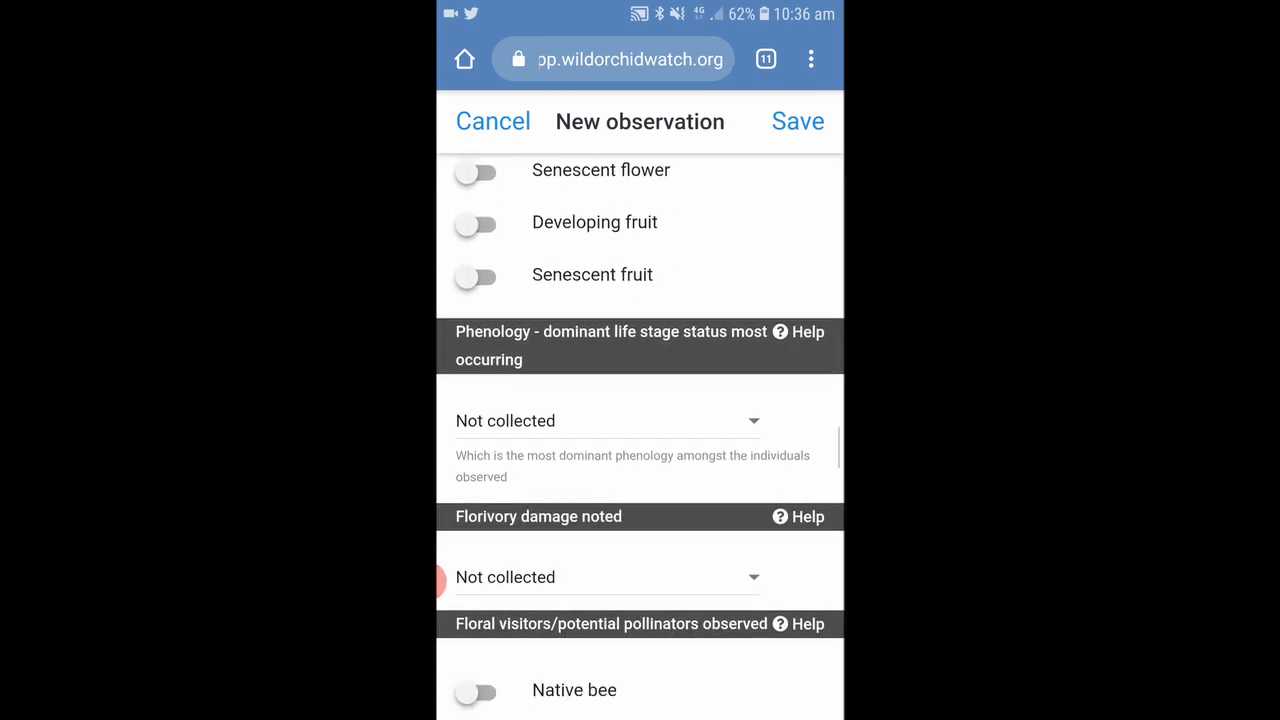
scroll("down", 3)
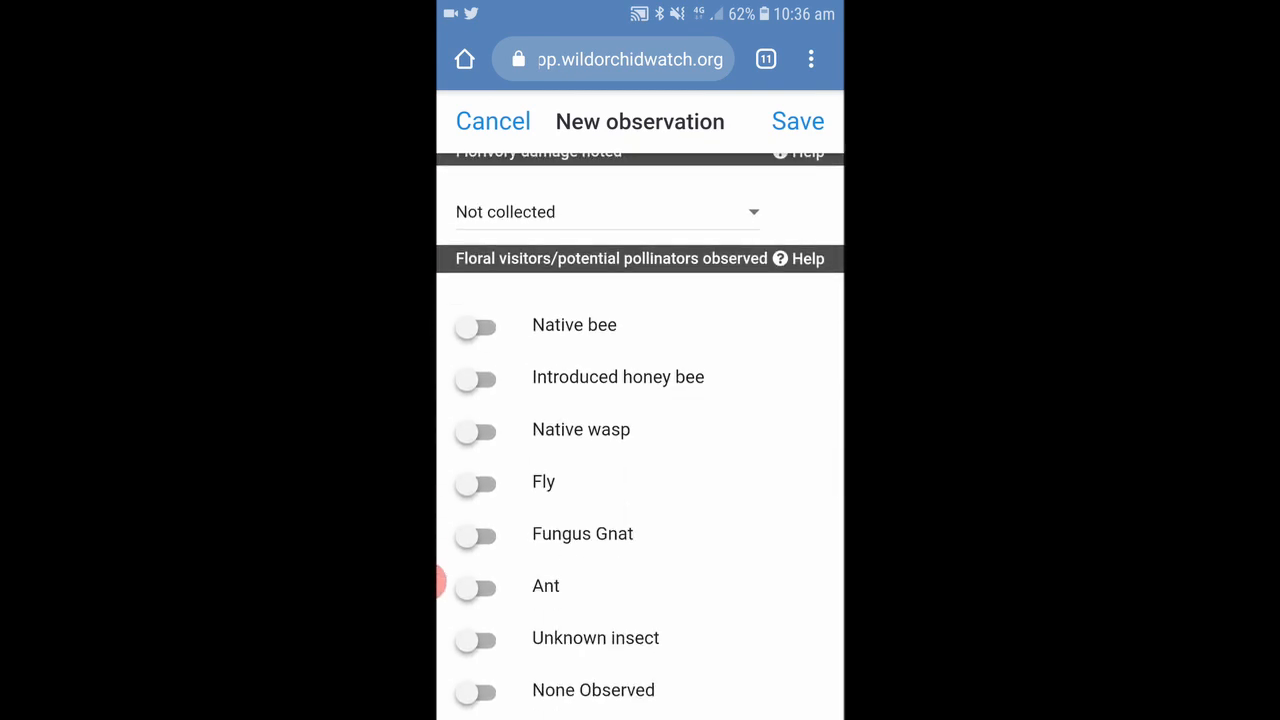
scroll("down", 3)
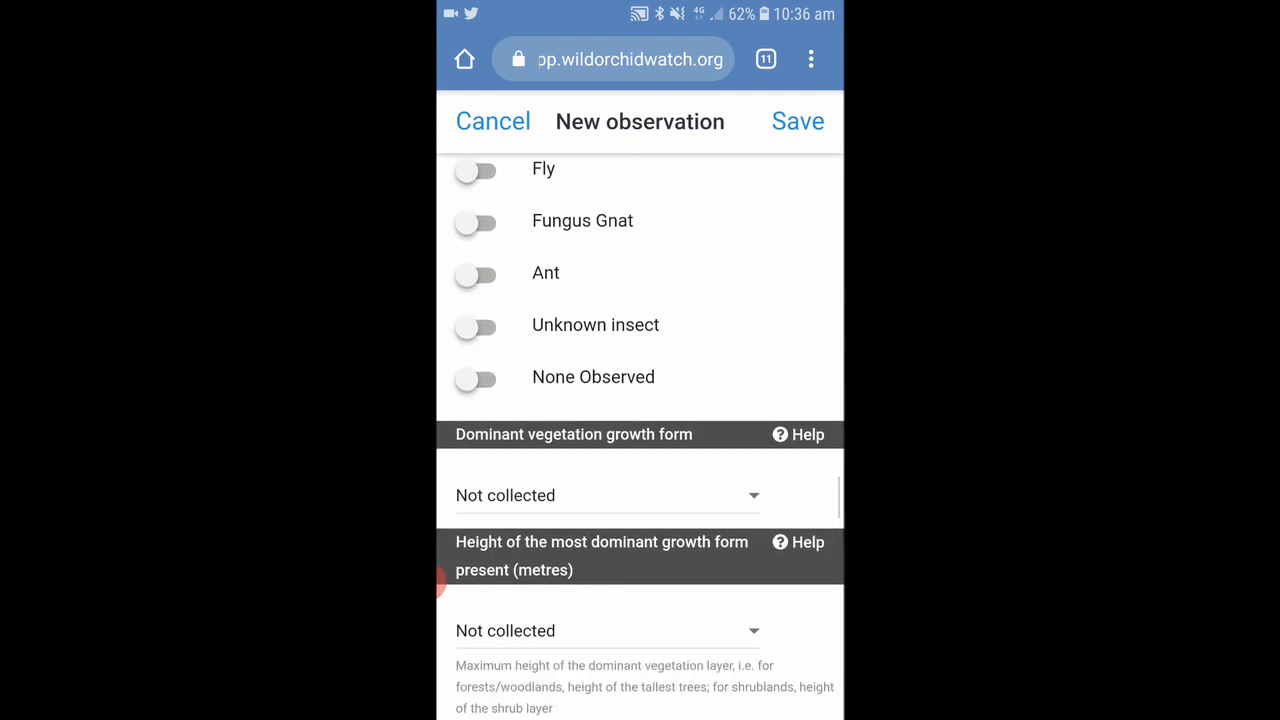
scroll("down", 3)
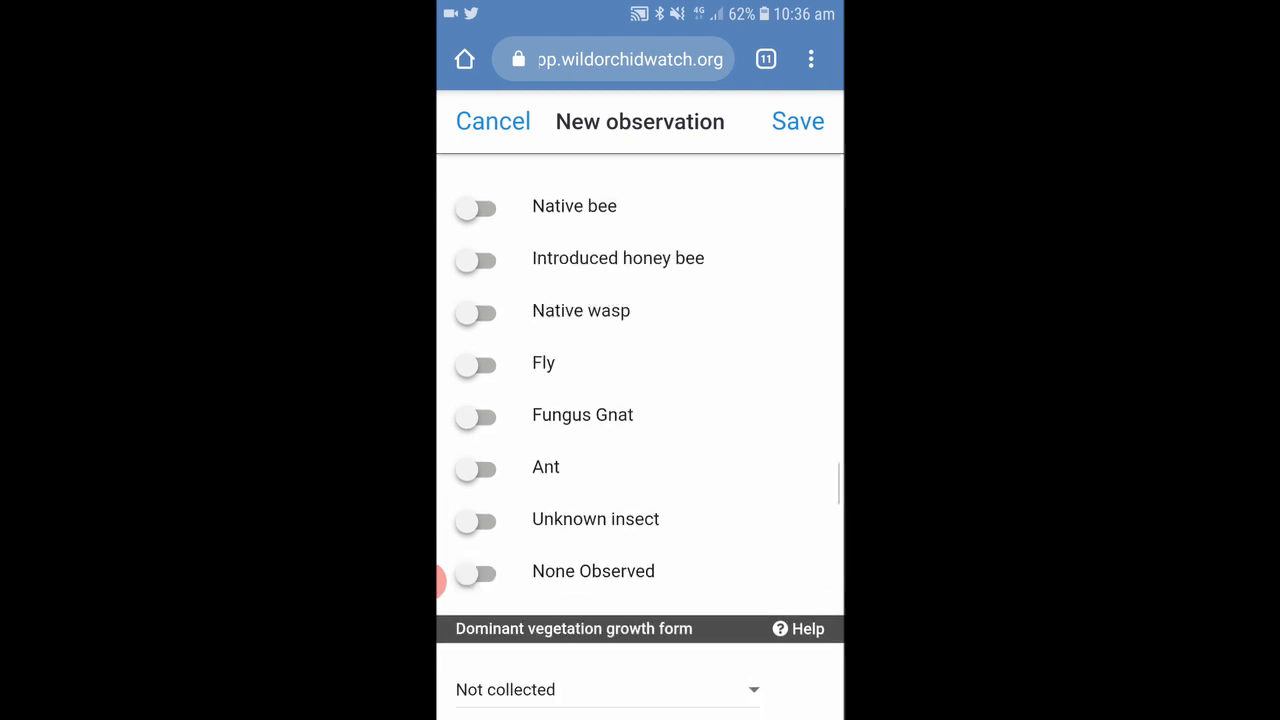
scroll("down", 3)
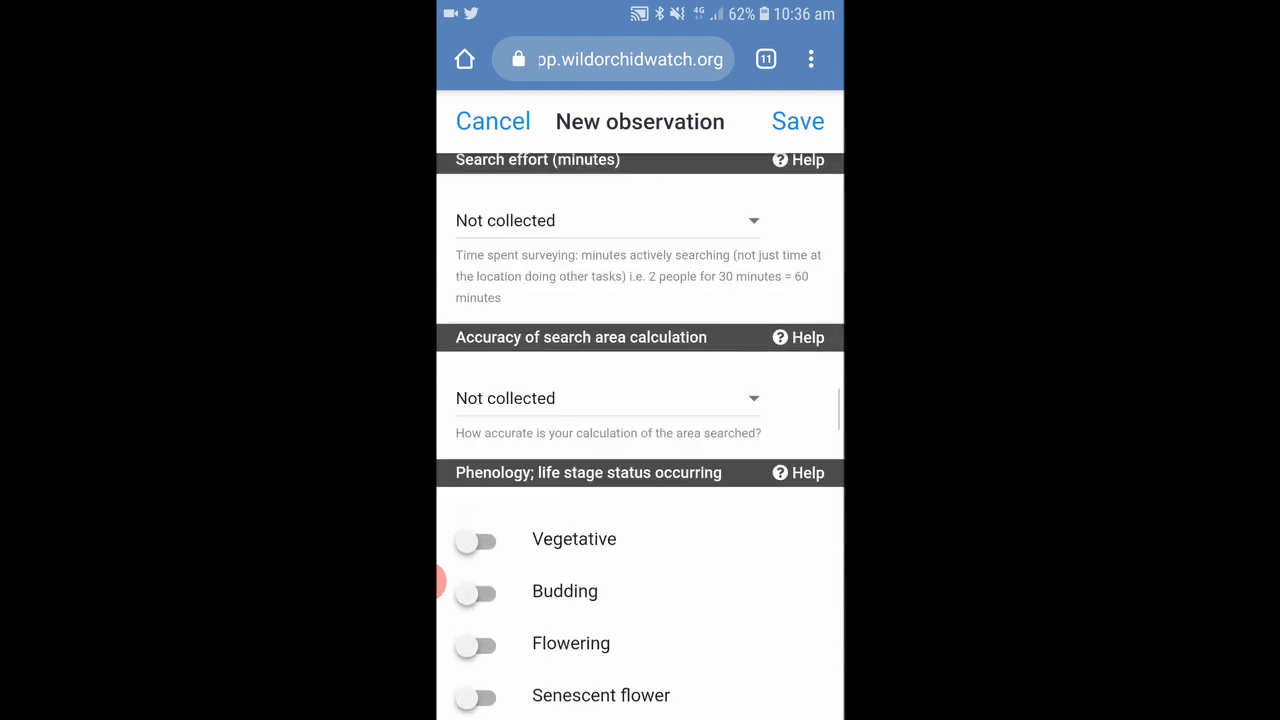
scroll("up", 3)
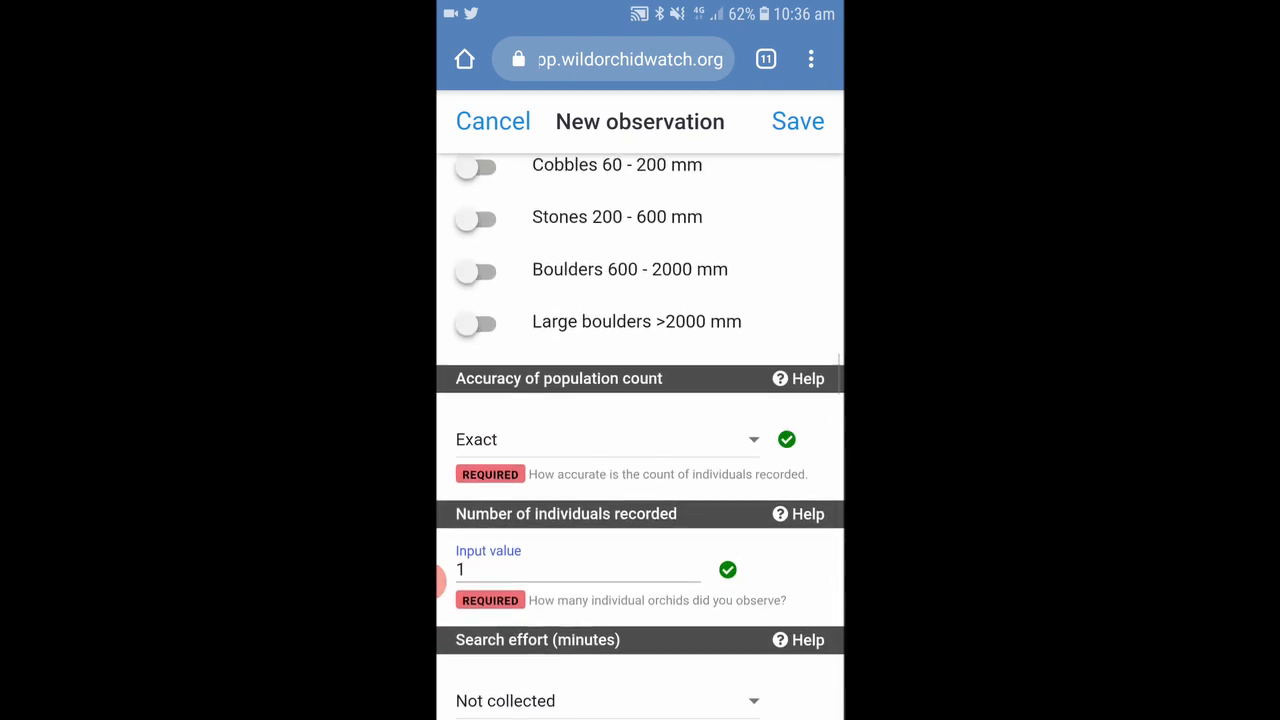
scroll("up", 3)
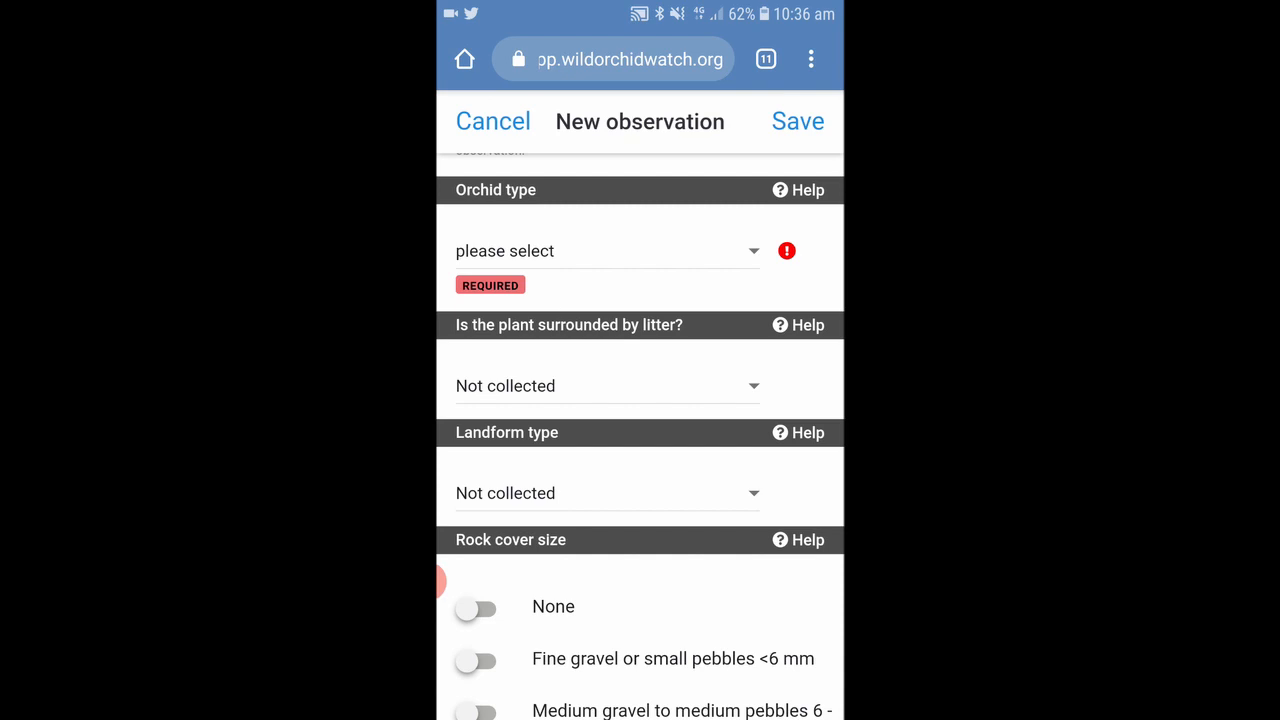
left_click(796, 190)
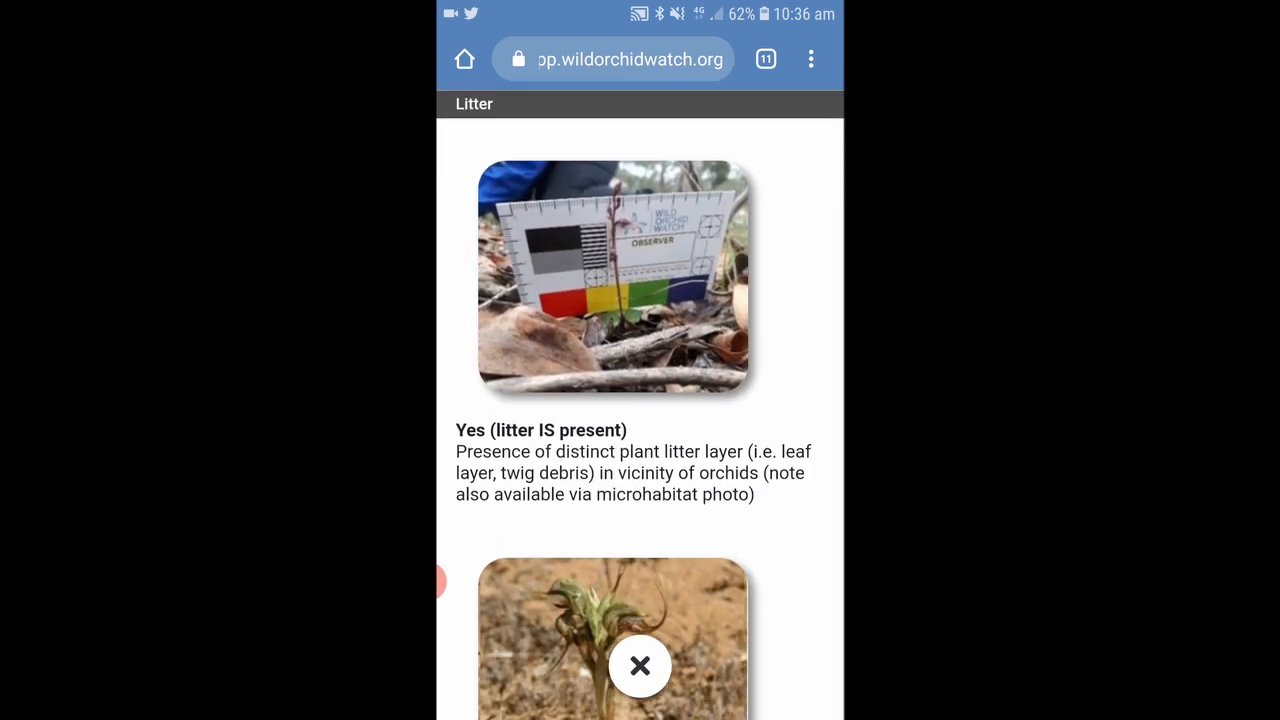
scroll("down", 3)
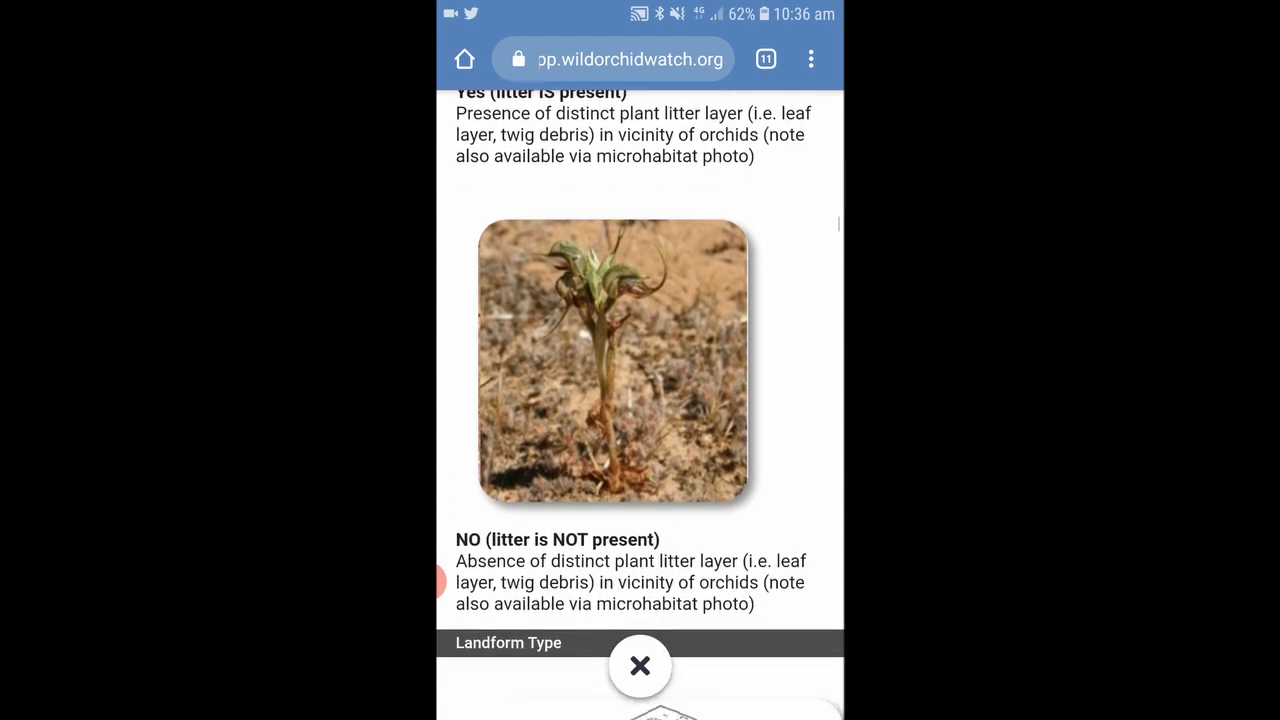
scroll("down", 3)
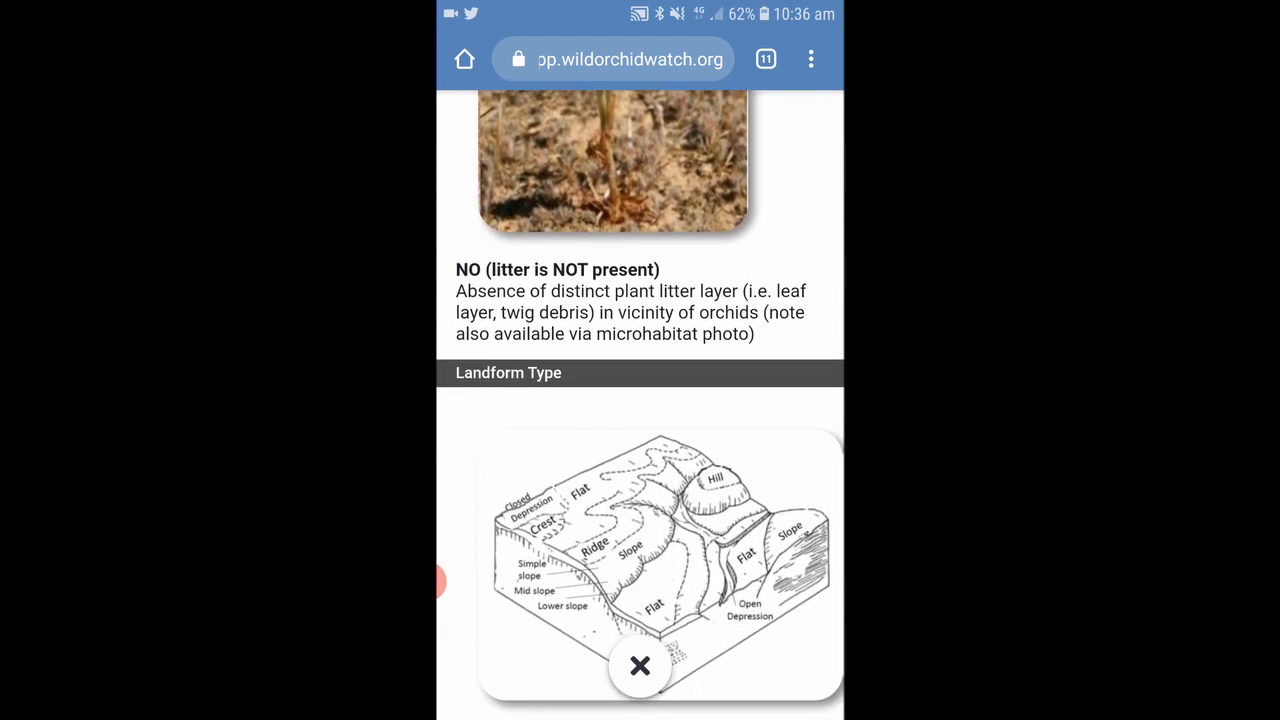
scroll("down", 3)
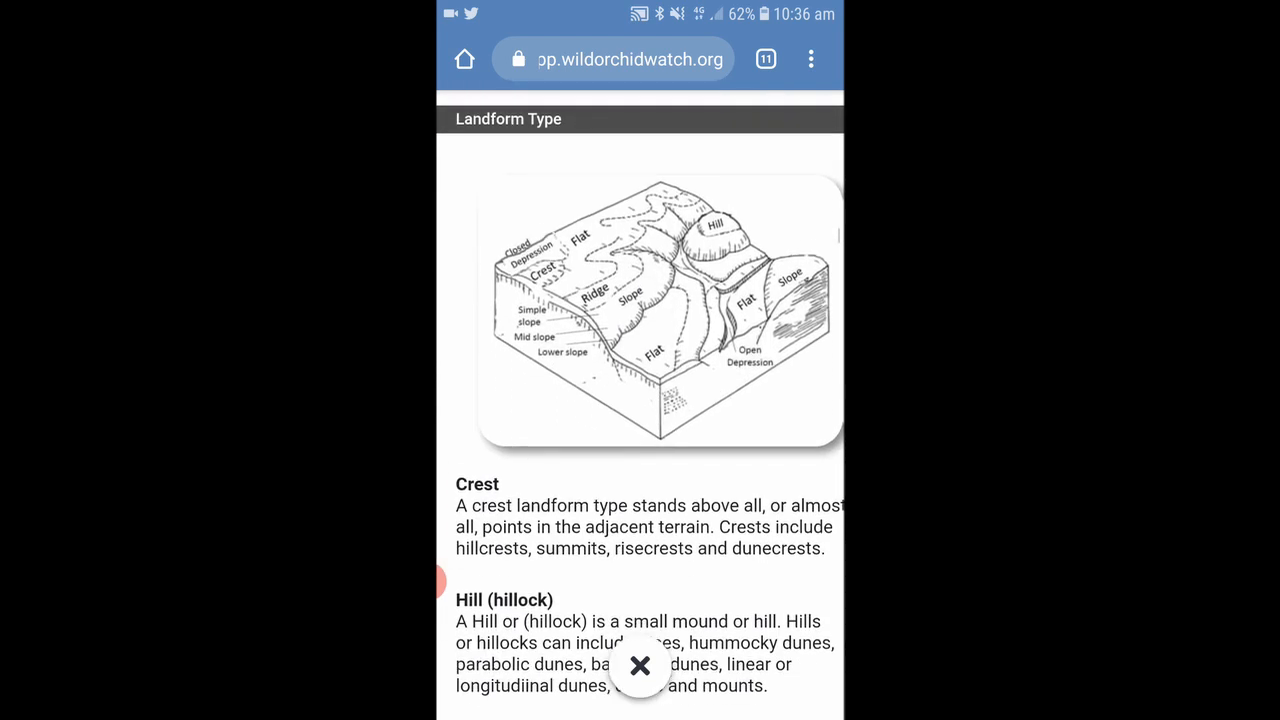
scroll("down", 3)
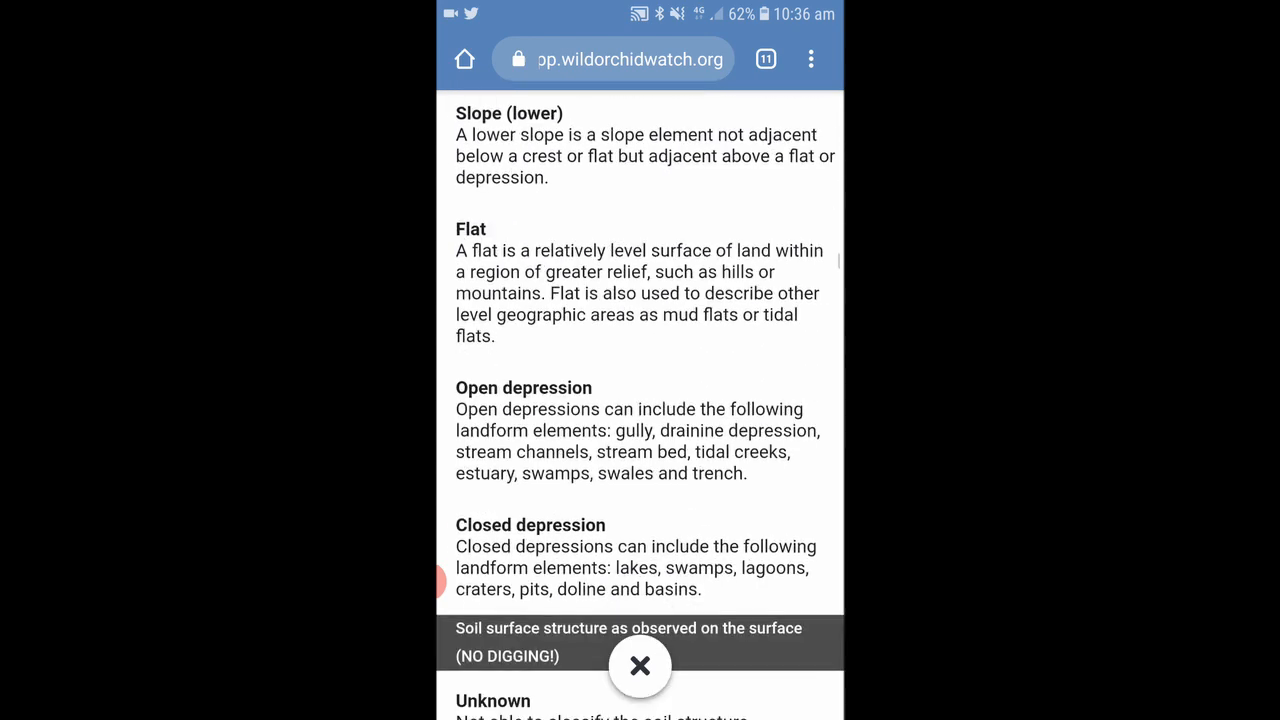
scroll("up", 3)
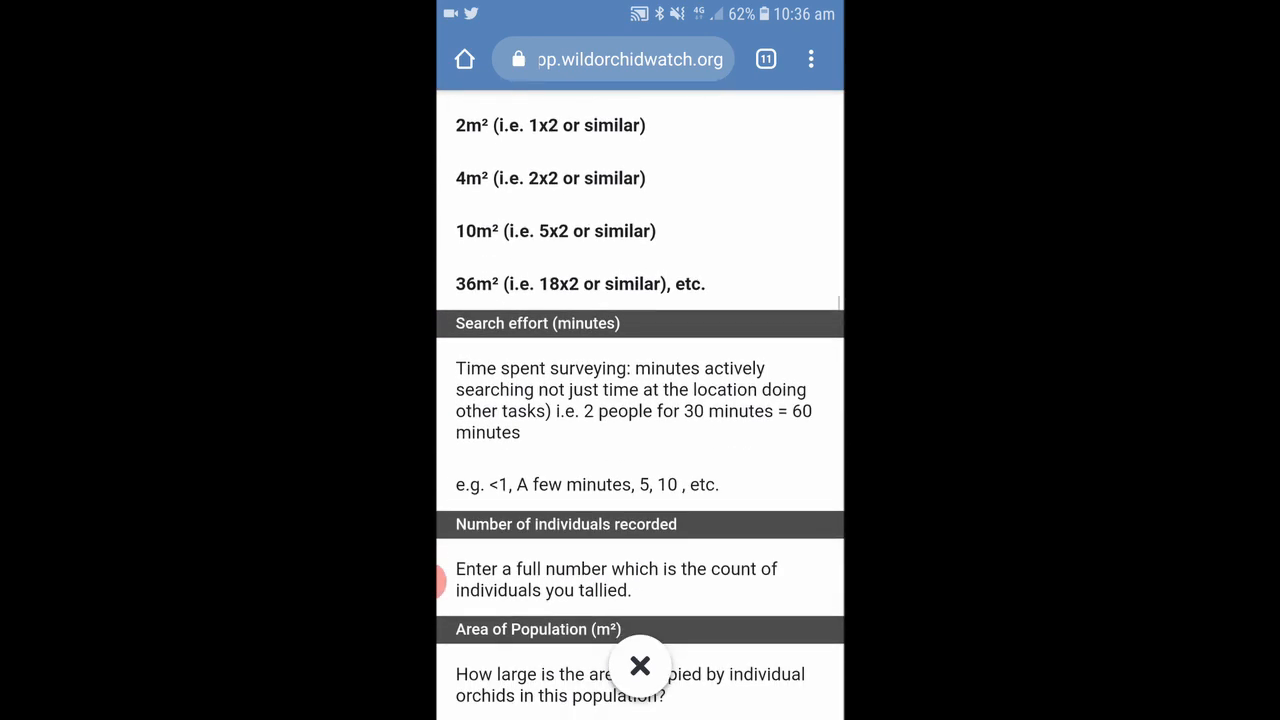
scroll("down", 3)
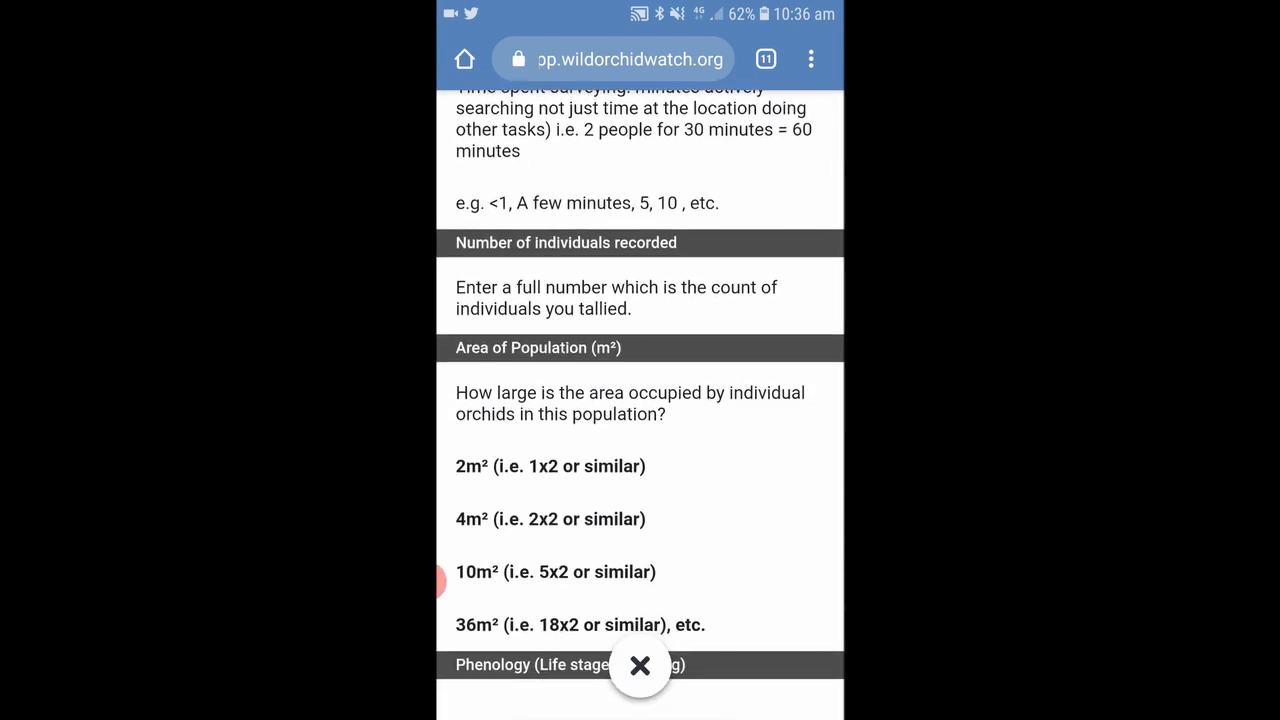
left_click(640, 666)
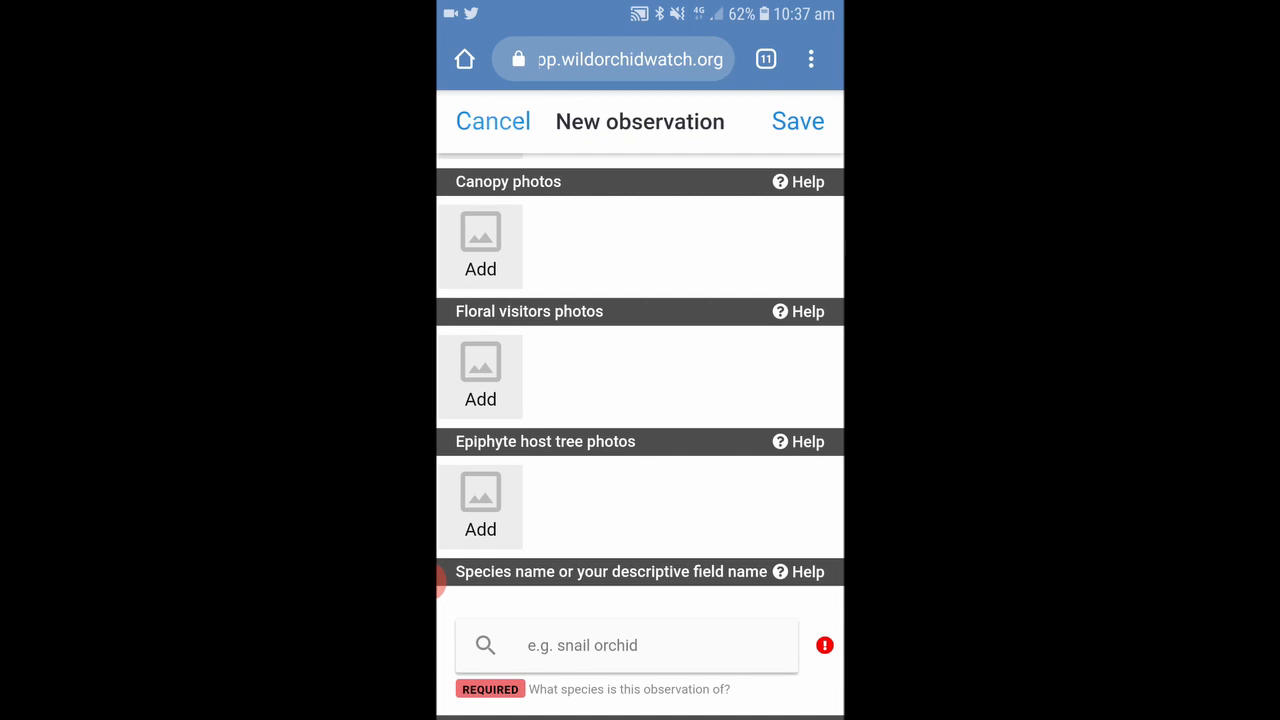
- Cancel the new observation and confirm discarding the unsaved changes
left_click(492, 122)
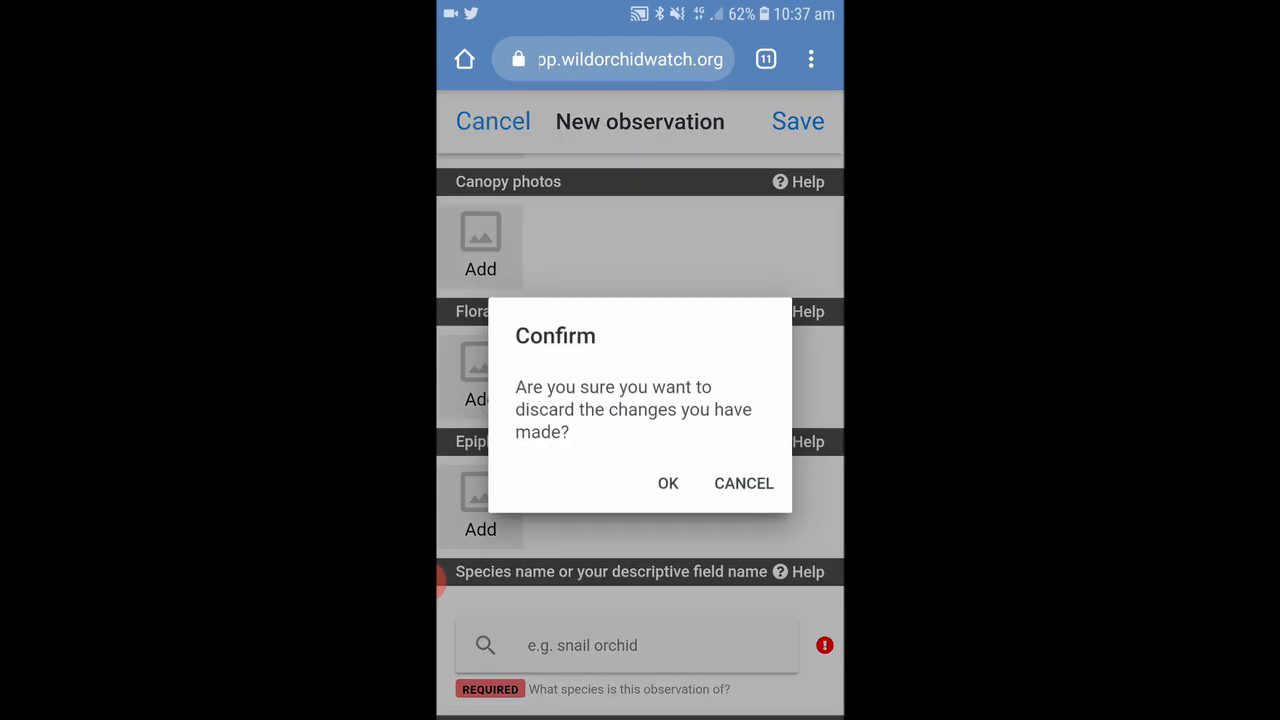
left_click(668, 482)
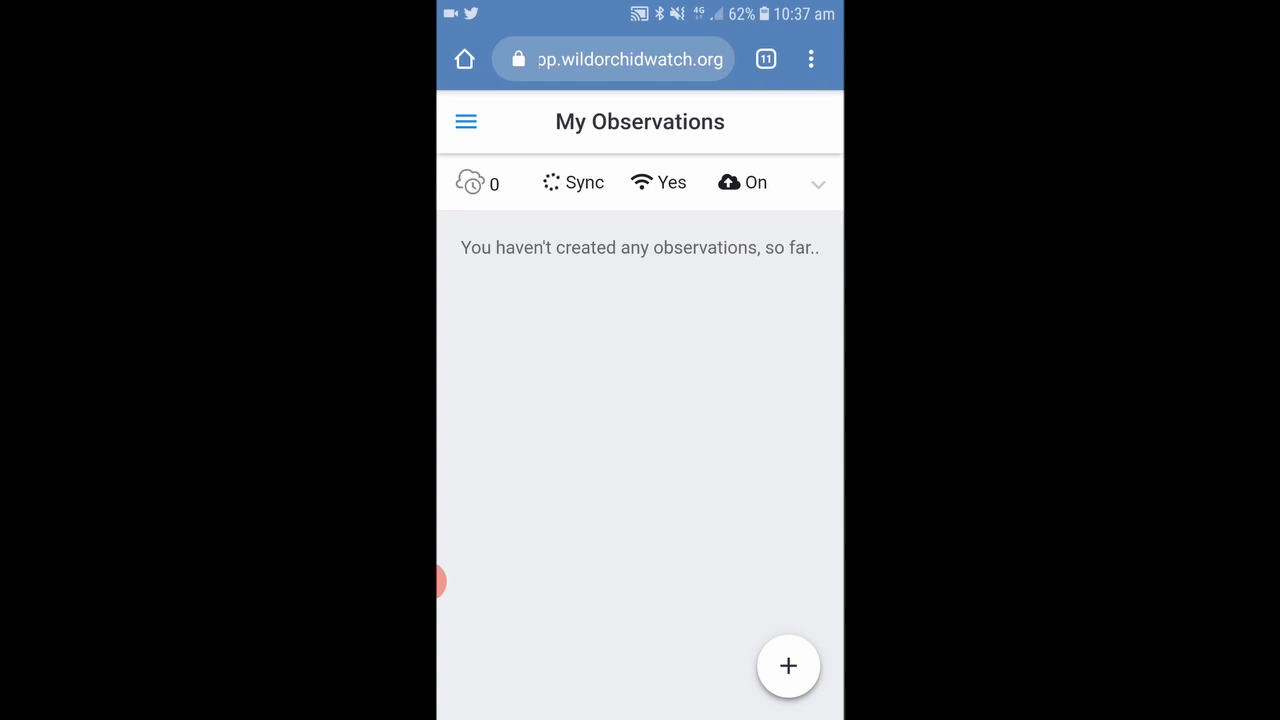
- Visit the Orchid Science page from the navigation menu
left_click(464, 122)
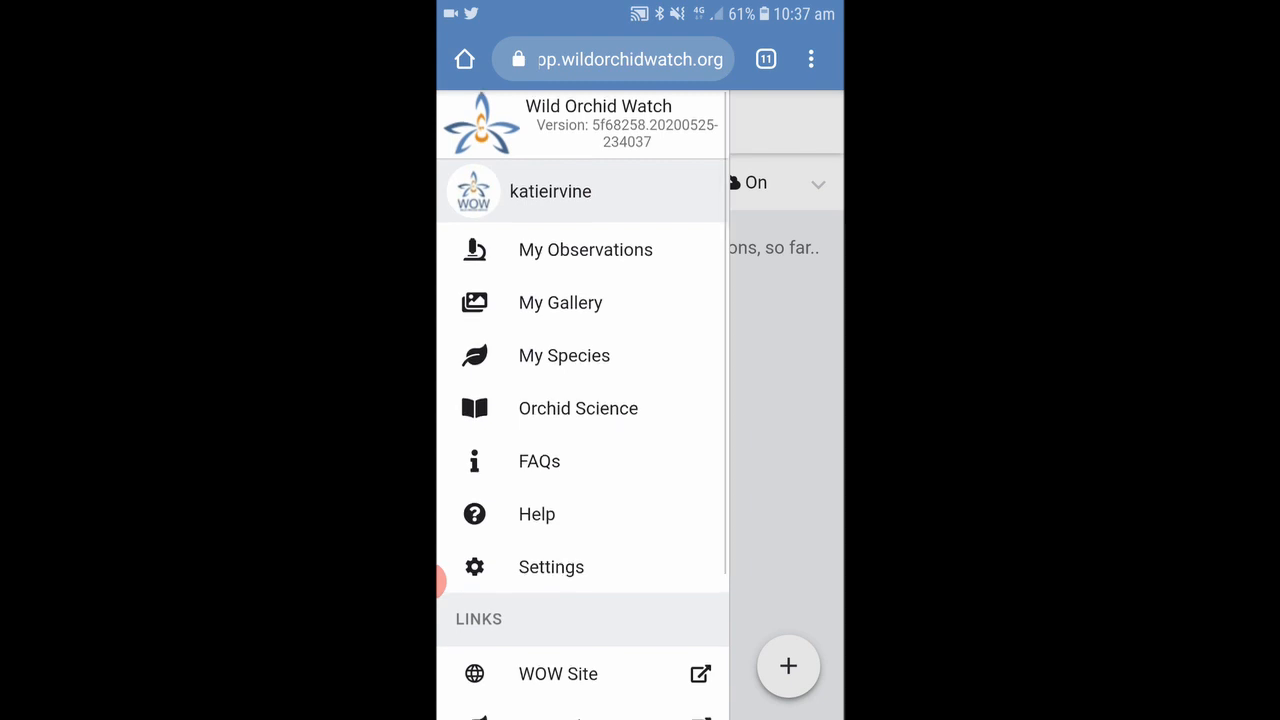
scroll("down", 3)
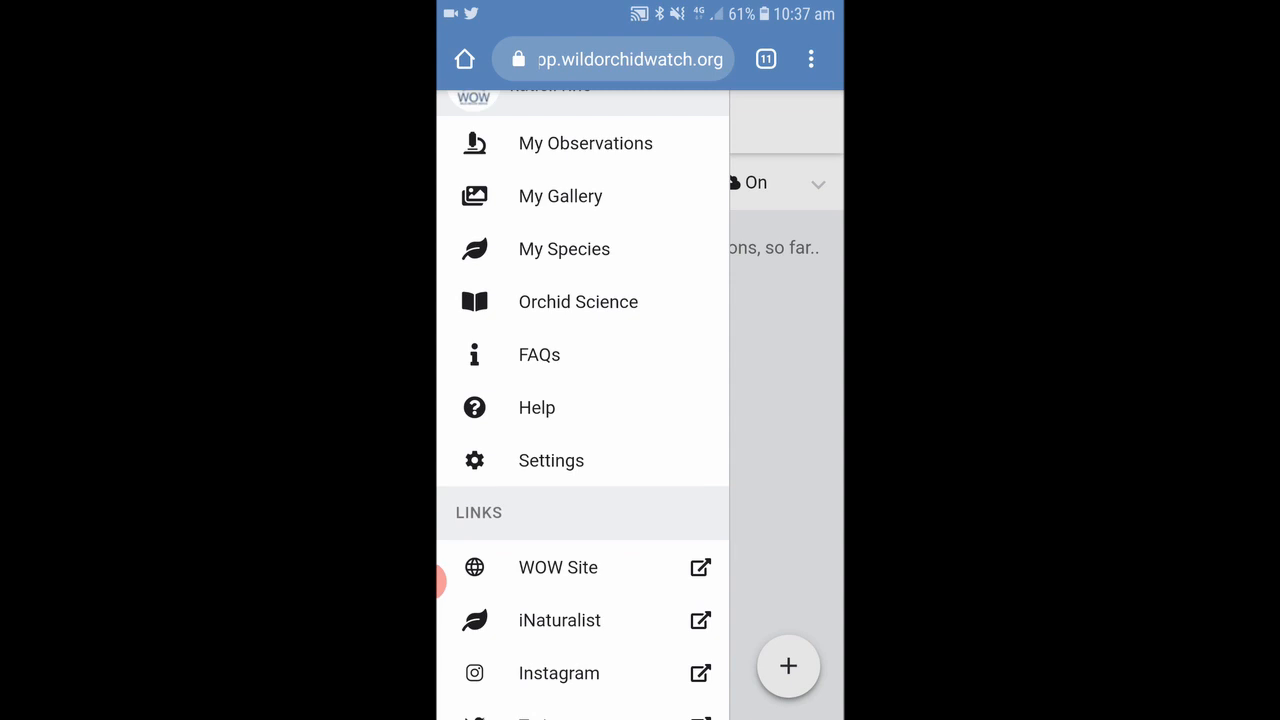
left_click(576, 300)
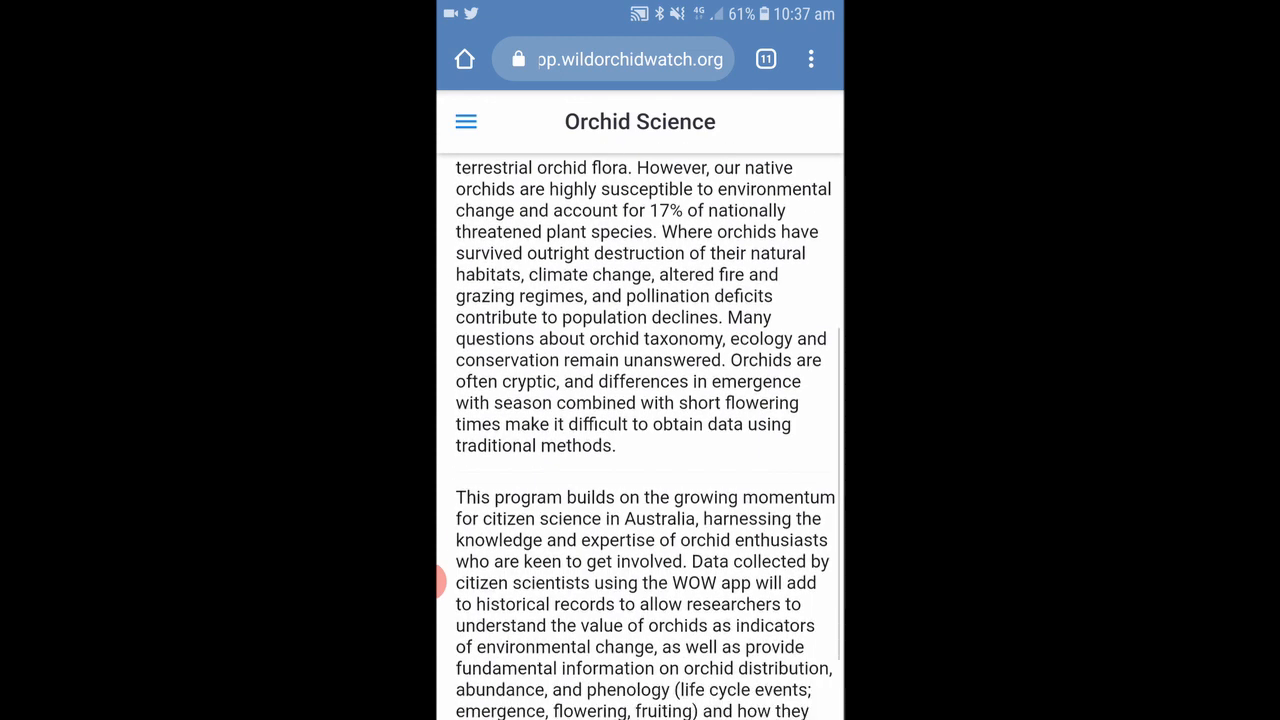
scroll("up", 3)
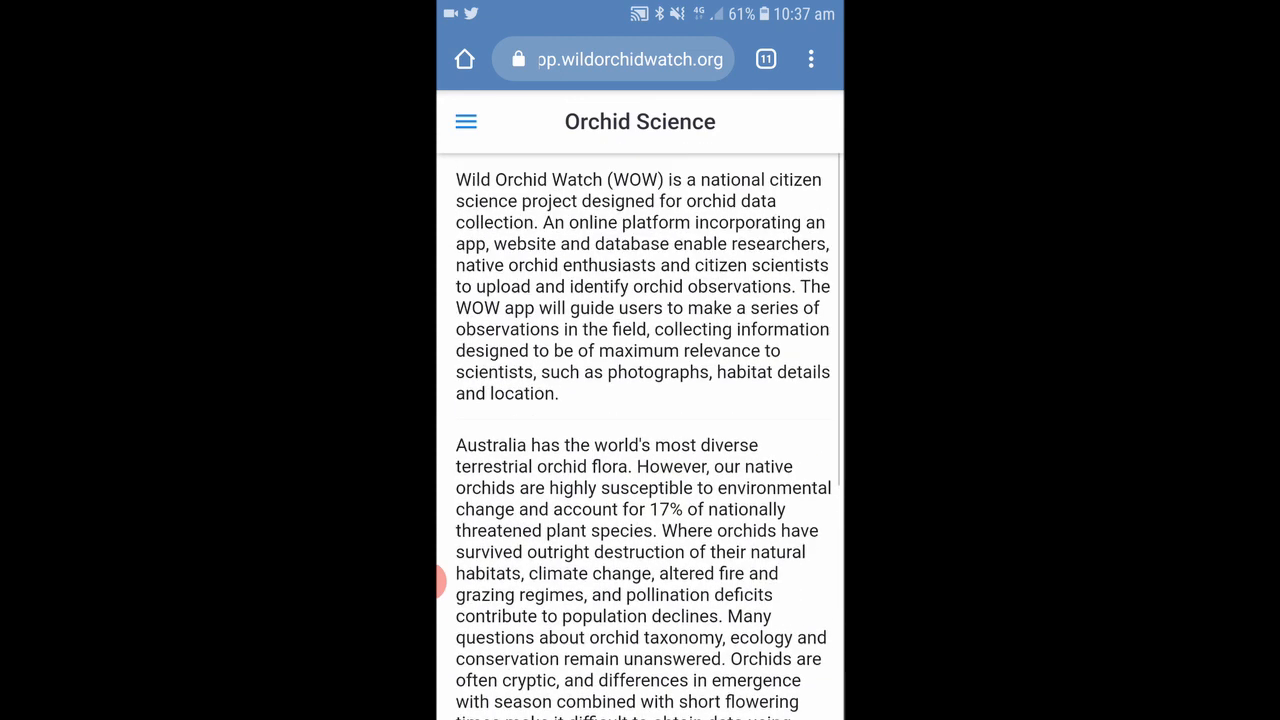
- Visit the FAQ and Help pages, leaving the navigation menu open again
left_click(464, 122)
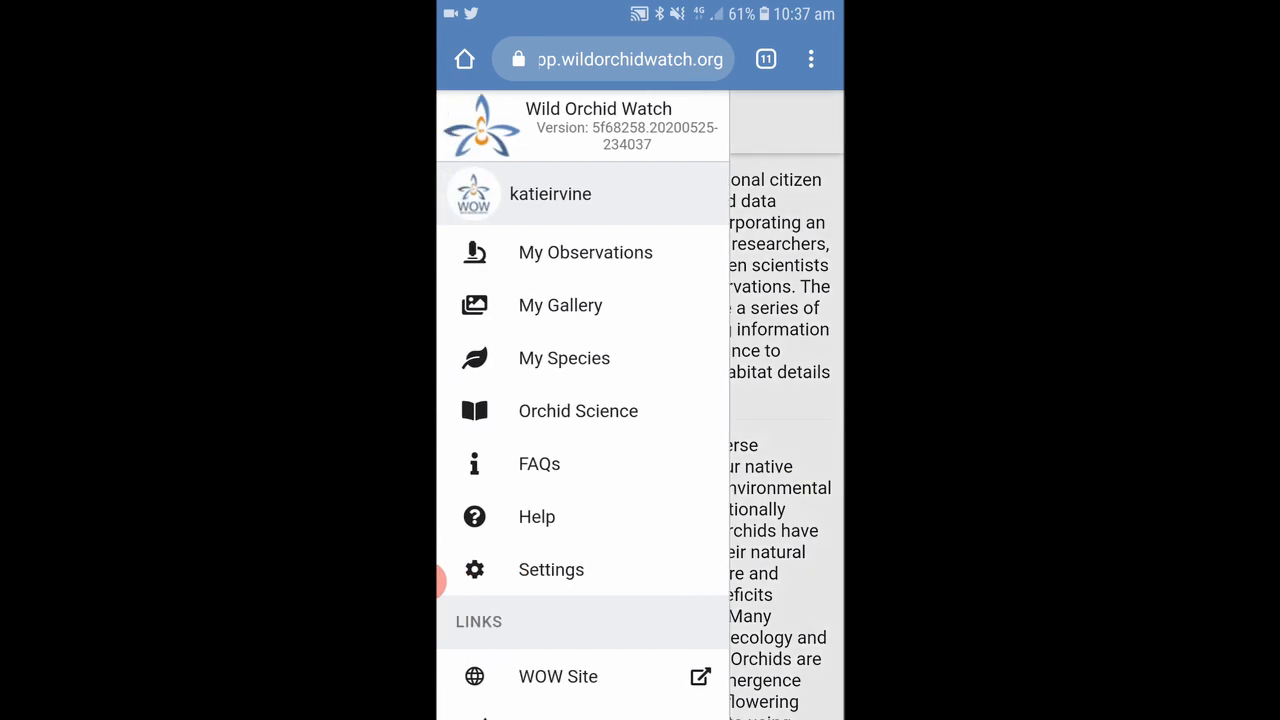
left_click(540, 464)
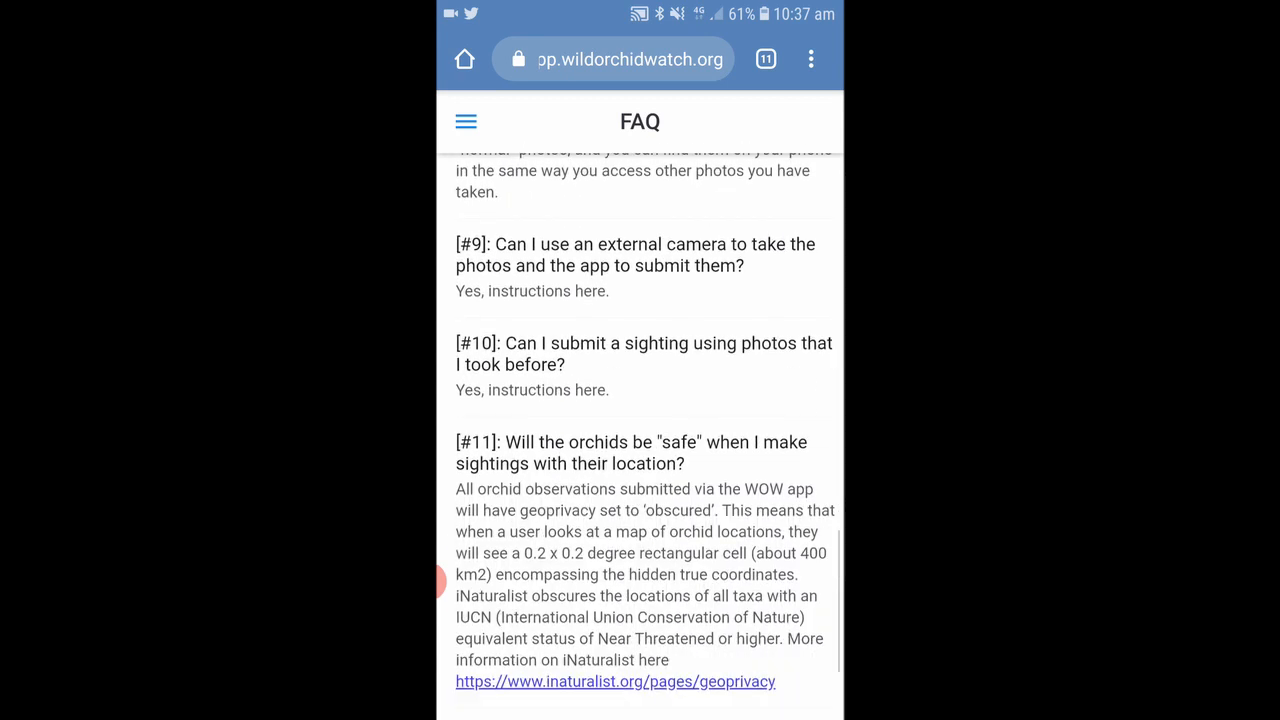
left_click(466, 120)
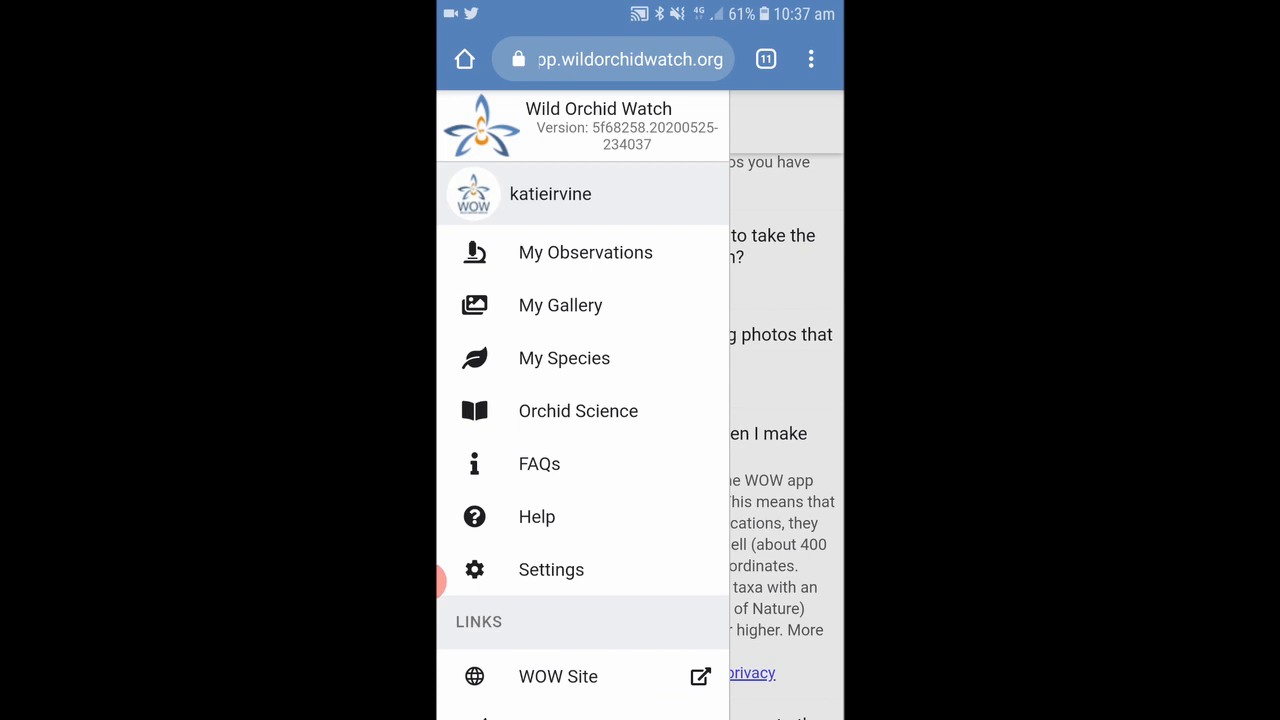
left_click(536, 516)
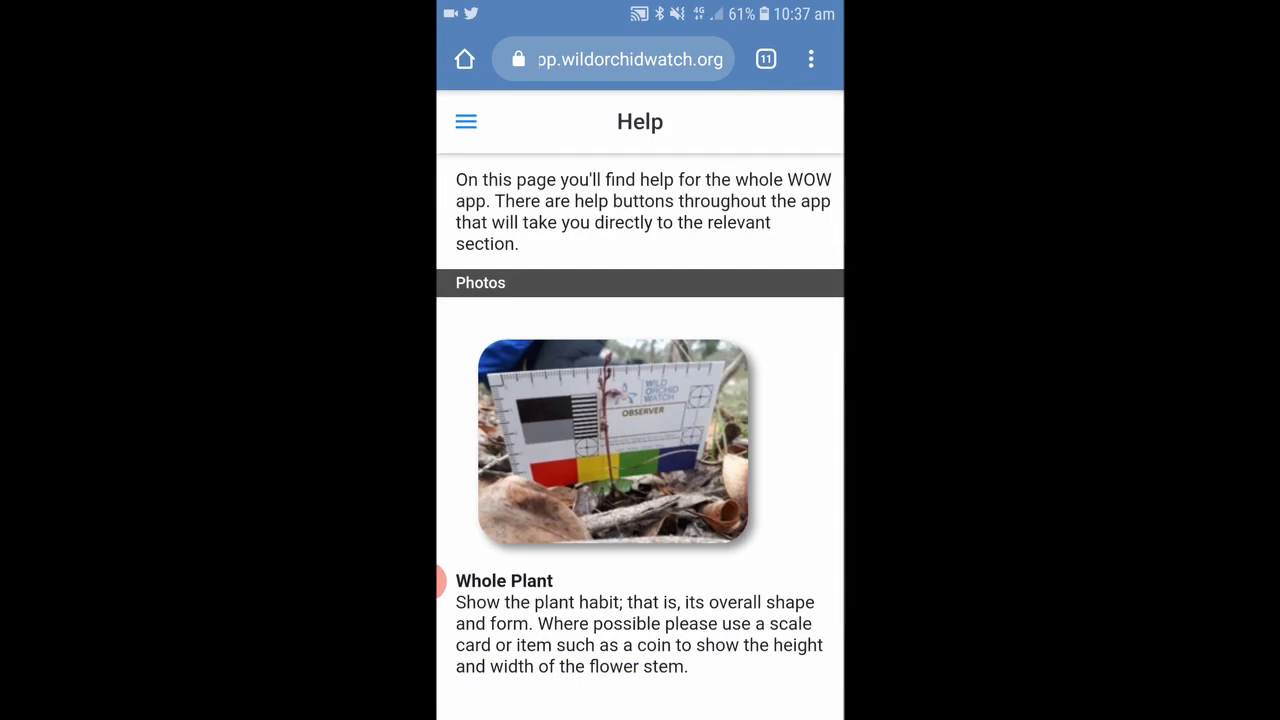
left_click(464, 122)
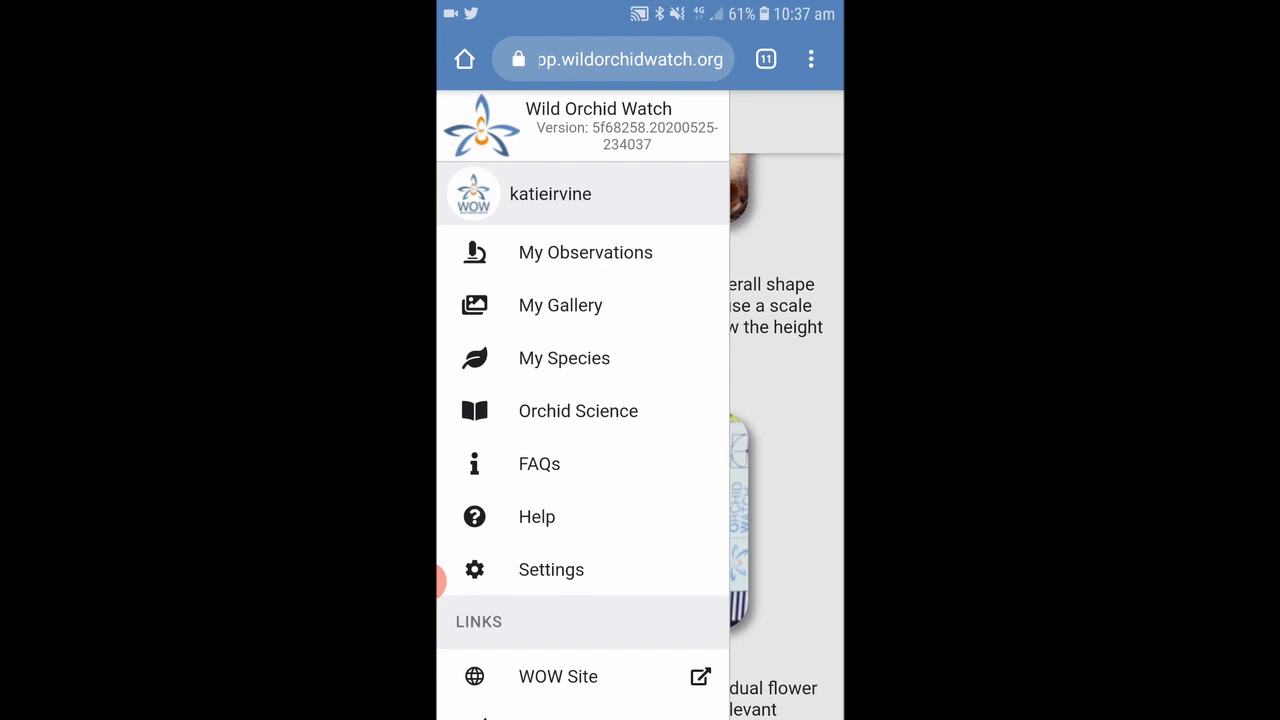
- Go to the Settings page from the side menu
left_click(552, 568)
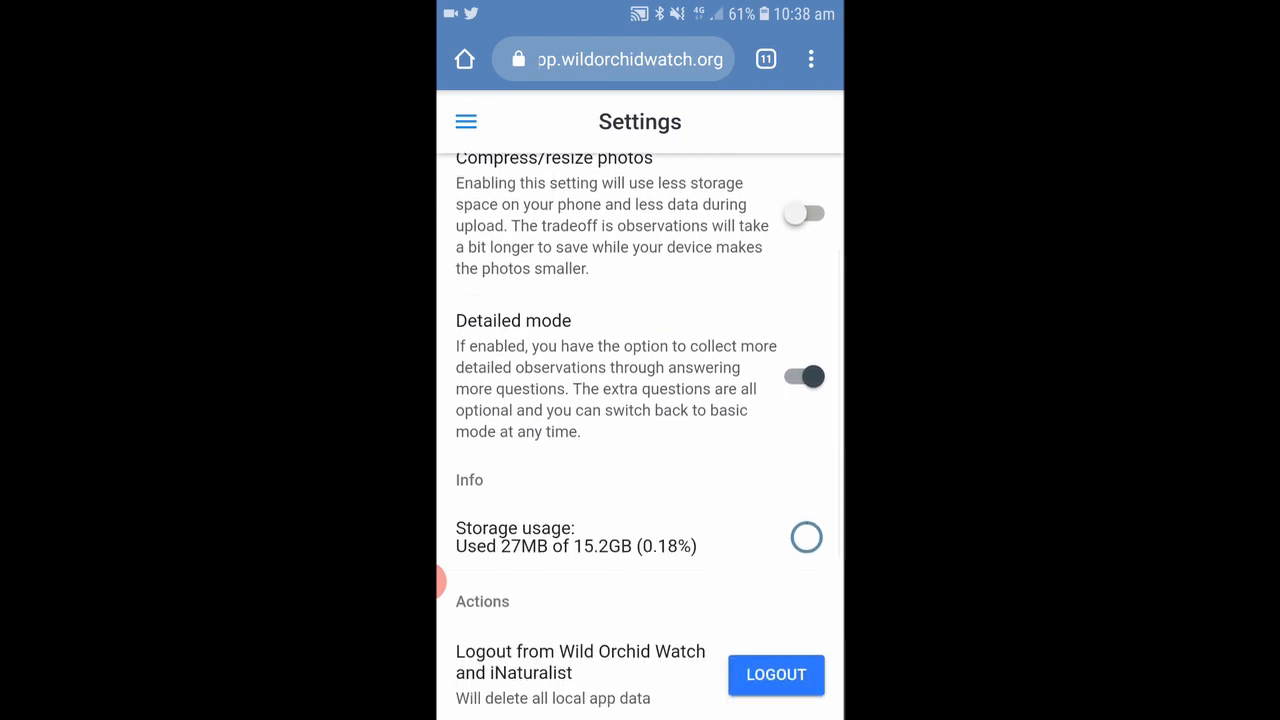
- Turn the Detailed mode toggle off and browse the remaining settings
left_click(804, 376)
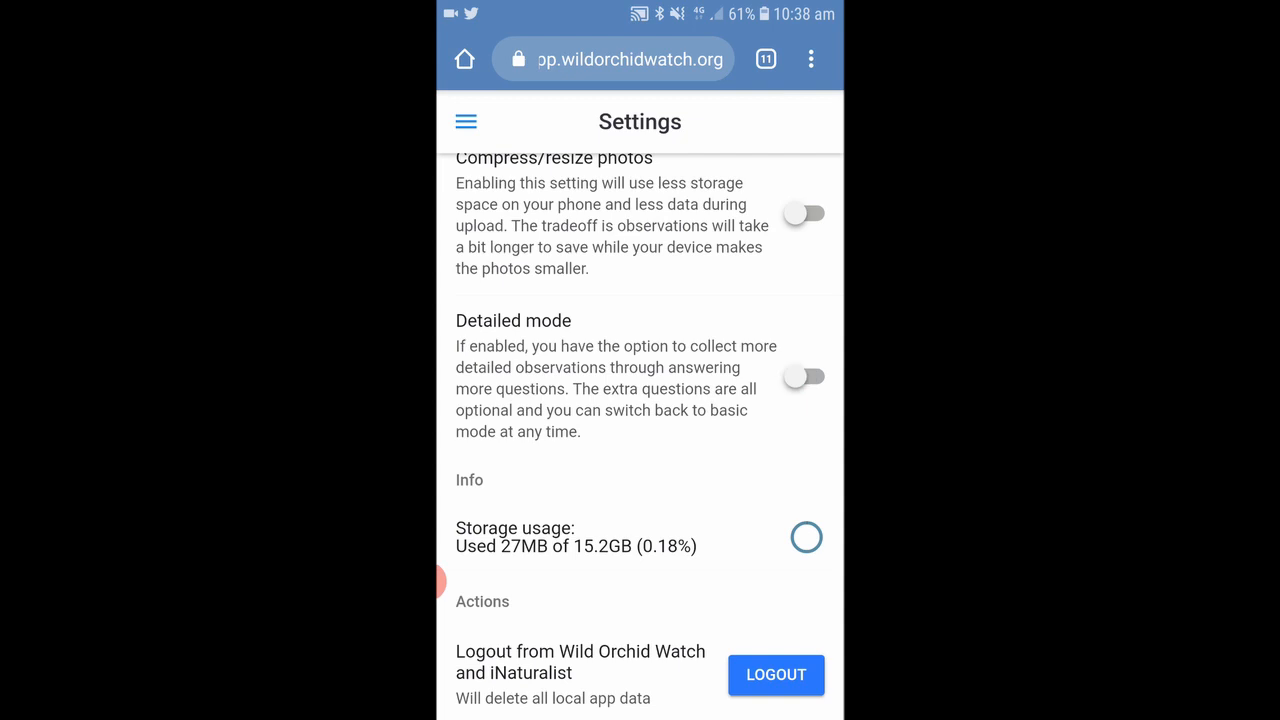
scroll("down", 3)
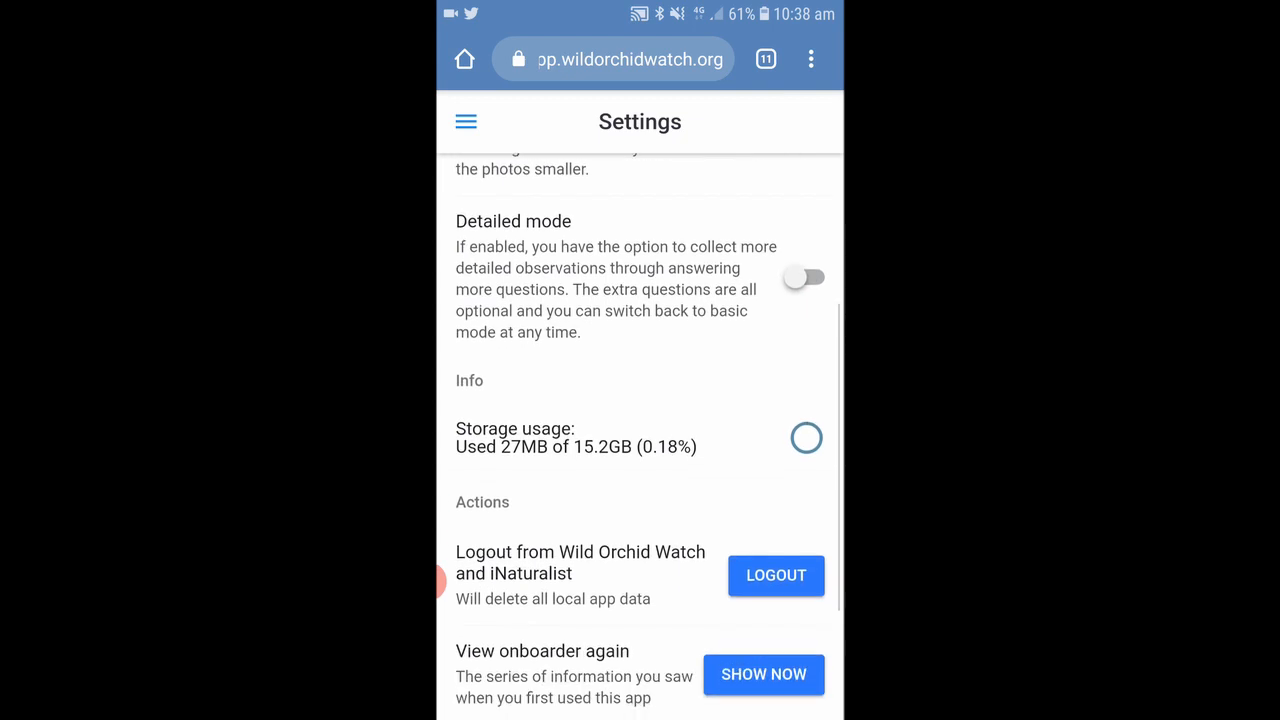
scroll("down", 3)
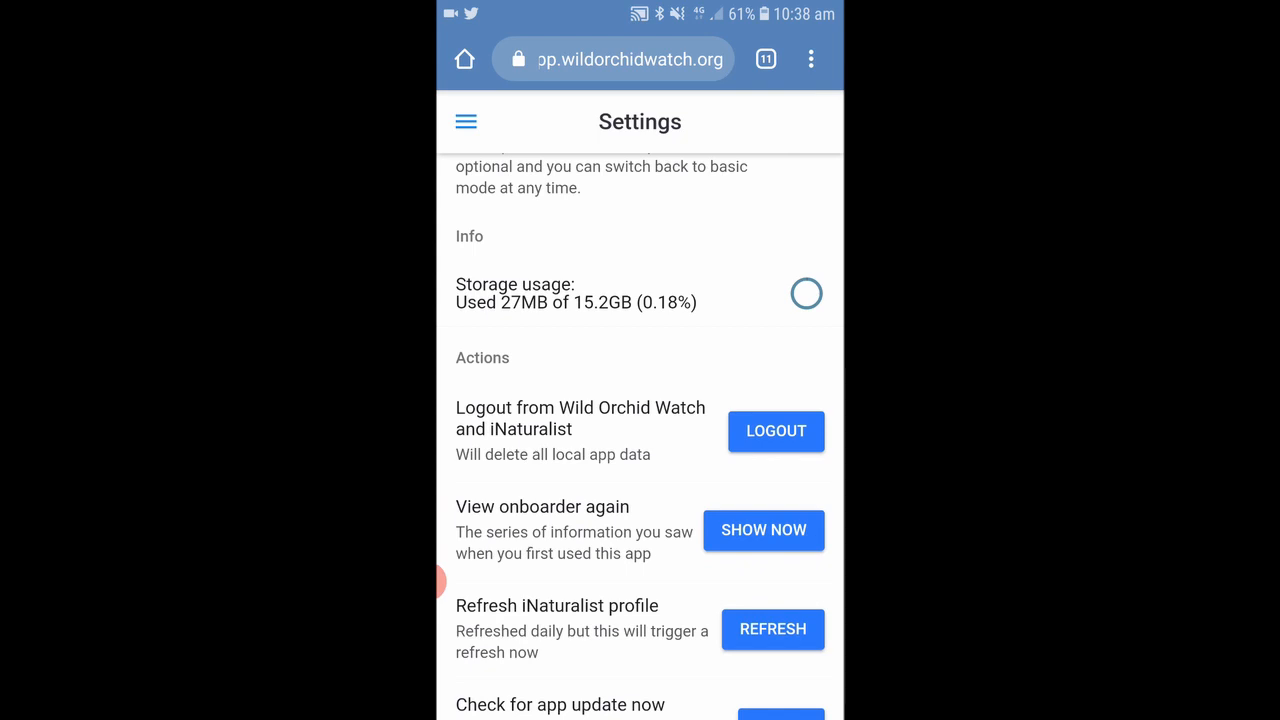
scroll("down", 3)
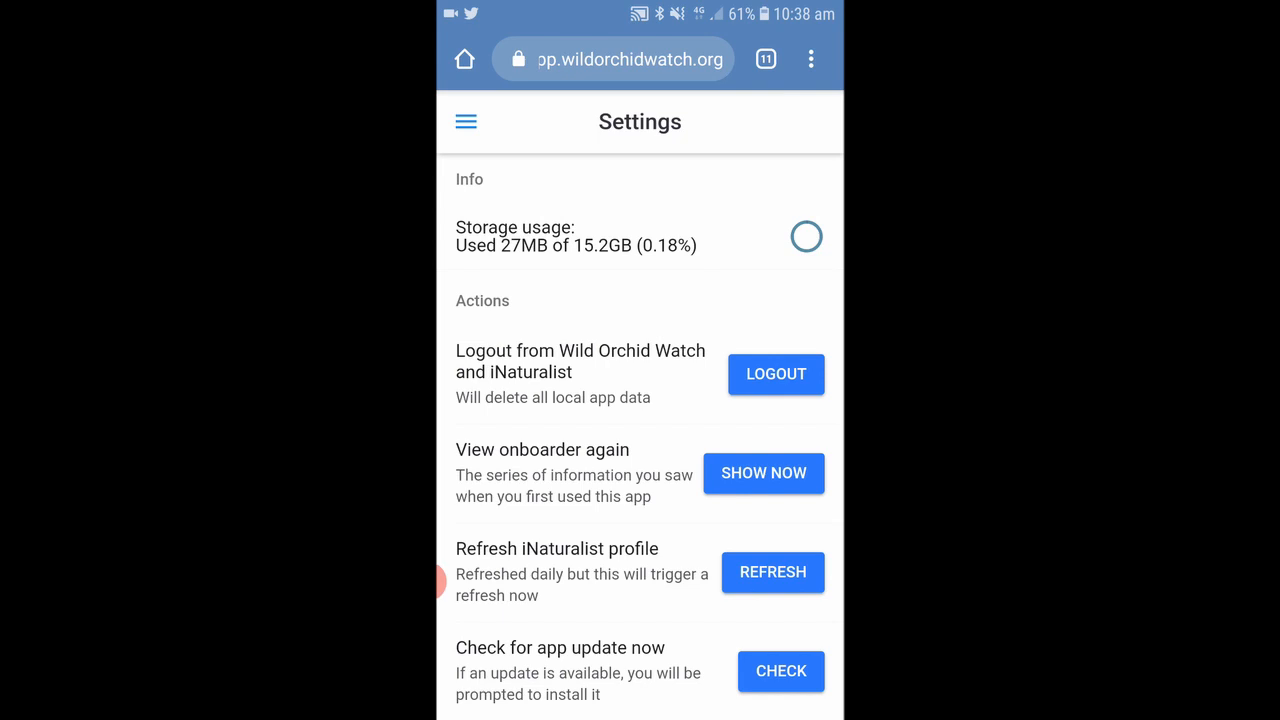
scroll("down", 3)
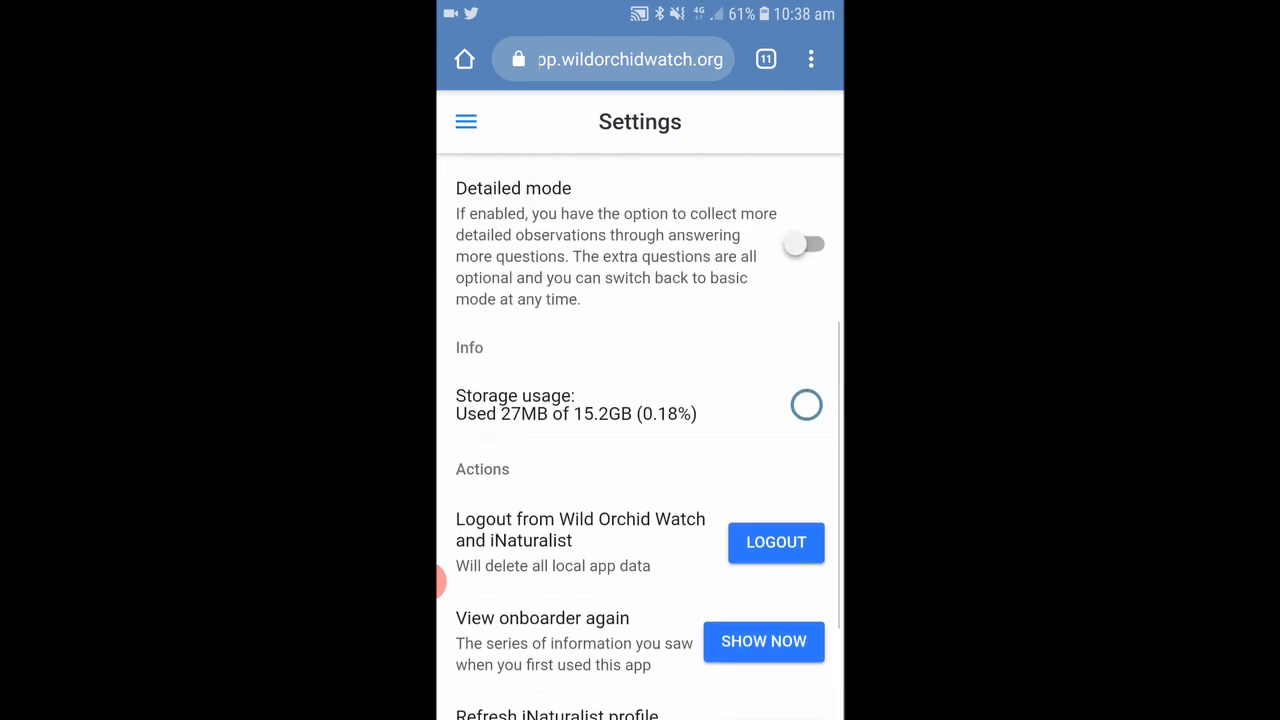
scroll("up", 3)
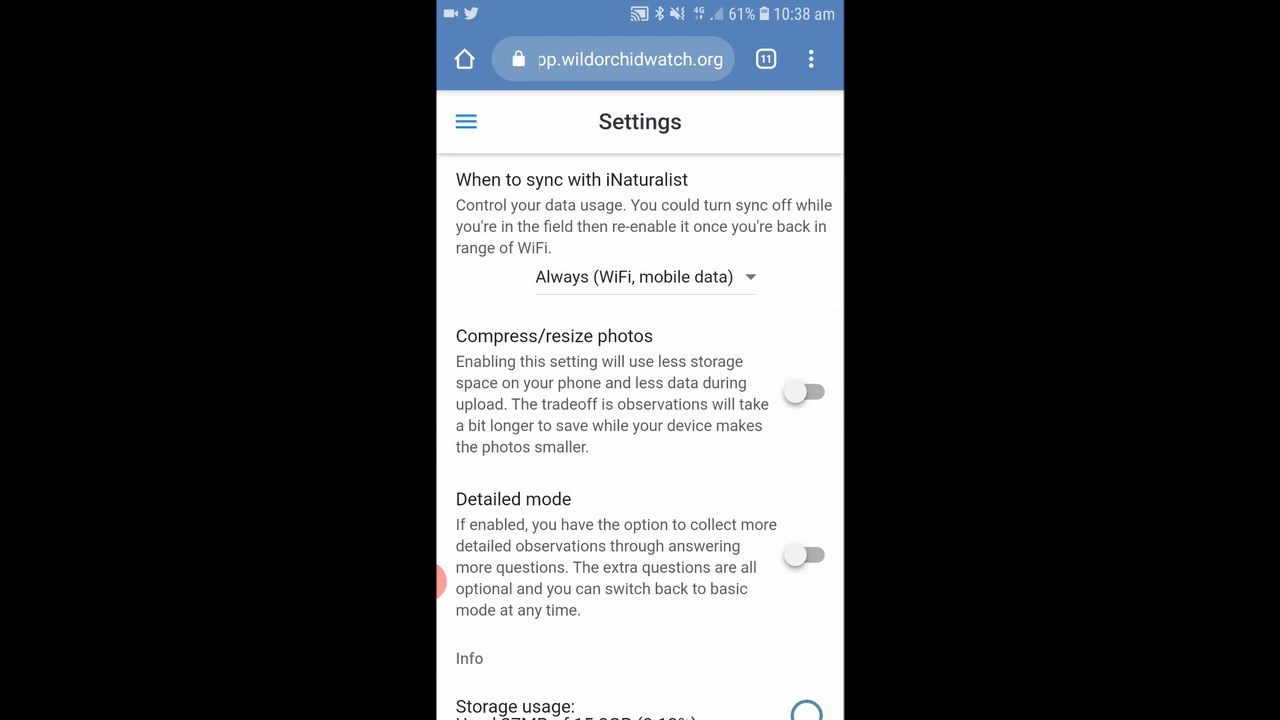